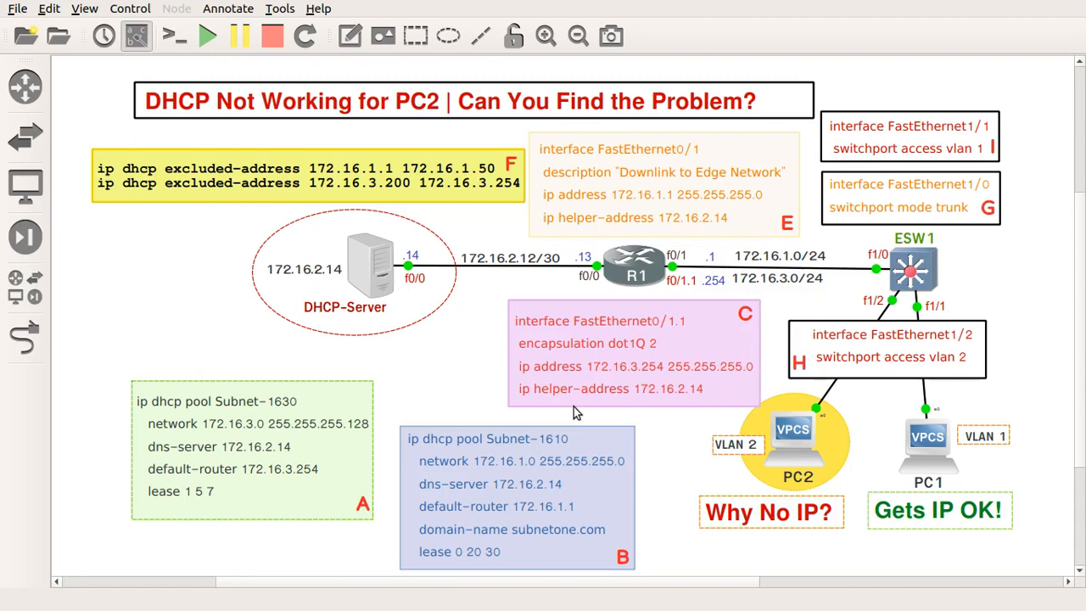
mouse_move(751, 273)
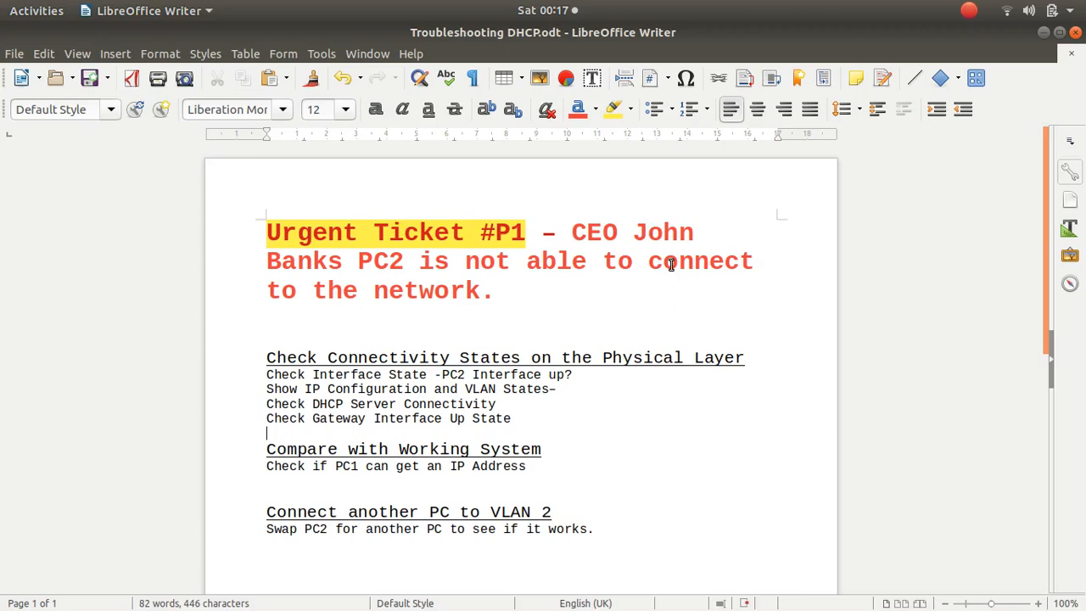
mouse_move(672, 324)
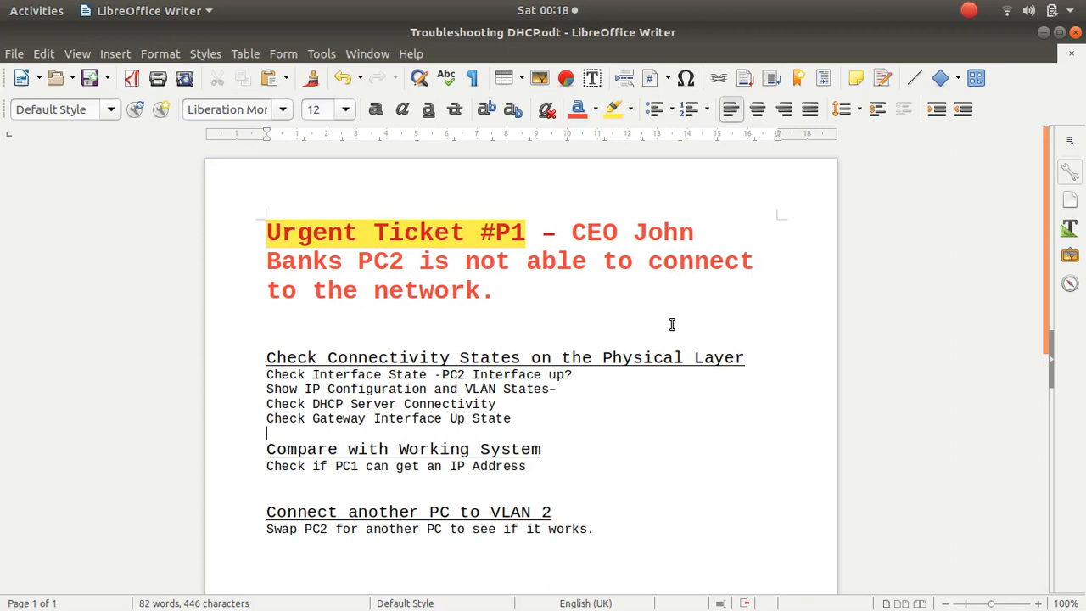
mouse_move(534, 320)
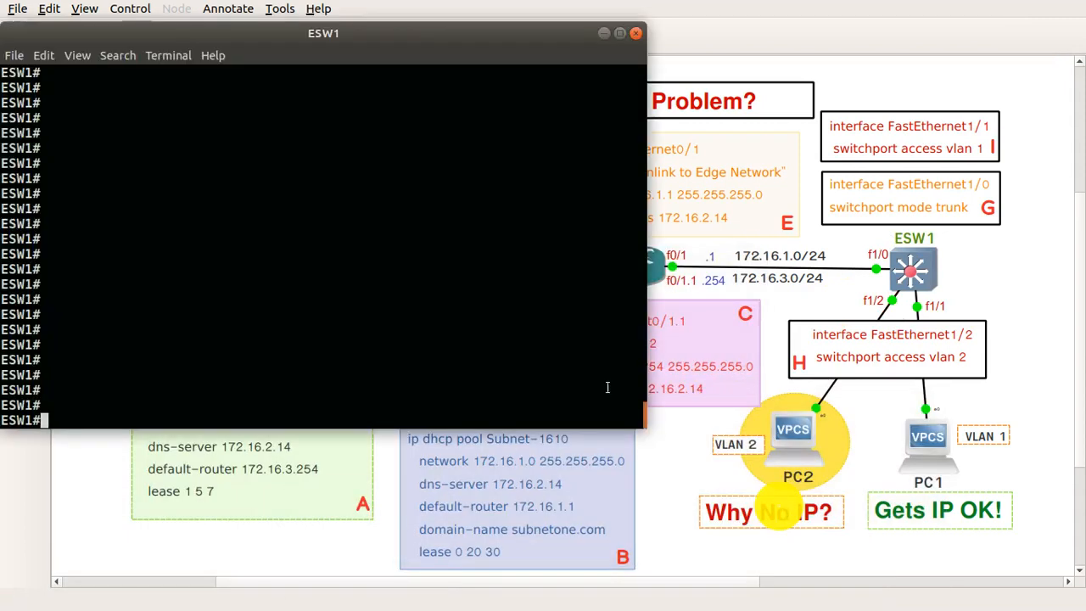
Run show interface FastEthernet1/2 on ESW1, confirming interface and line protocol are up
text(show i)
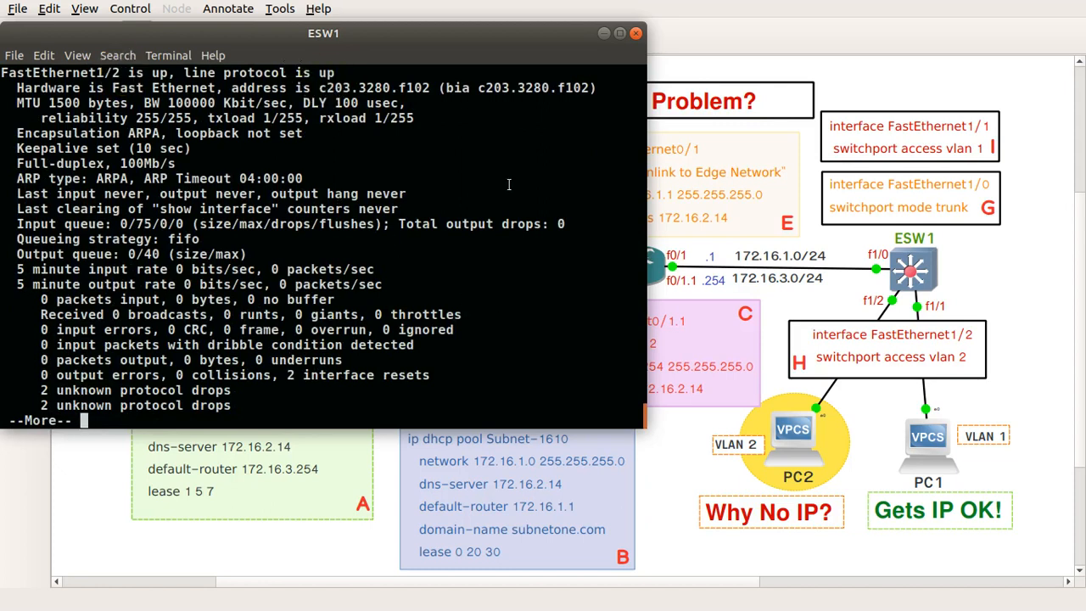
click(634, 33)
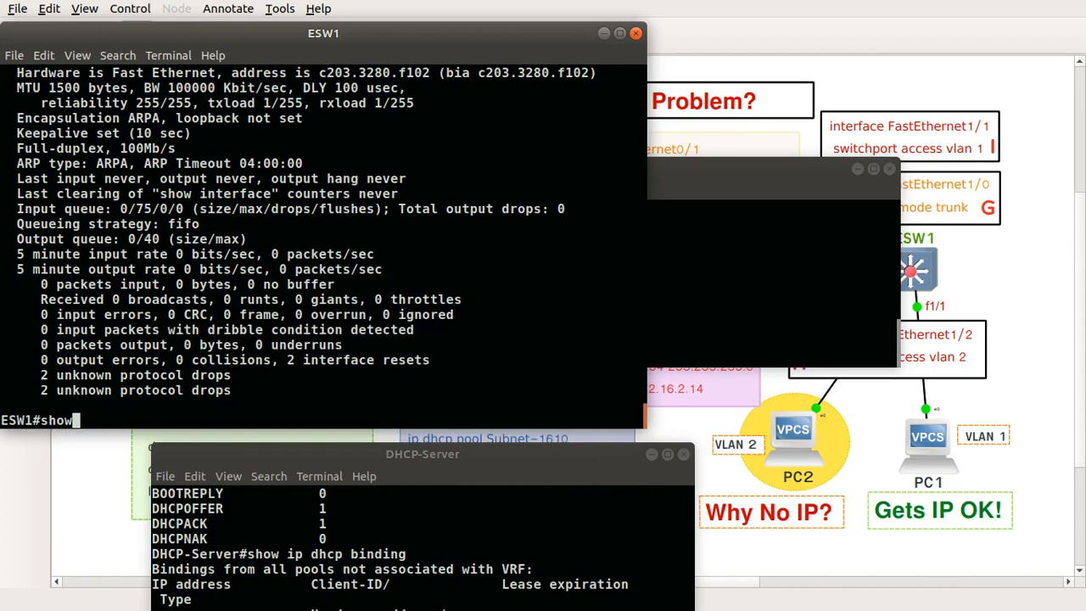
Run a brief interface listing on ESW1, then bring back the DHCP troubleshooting checklist
text(int b)
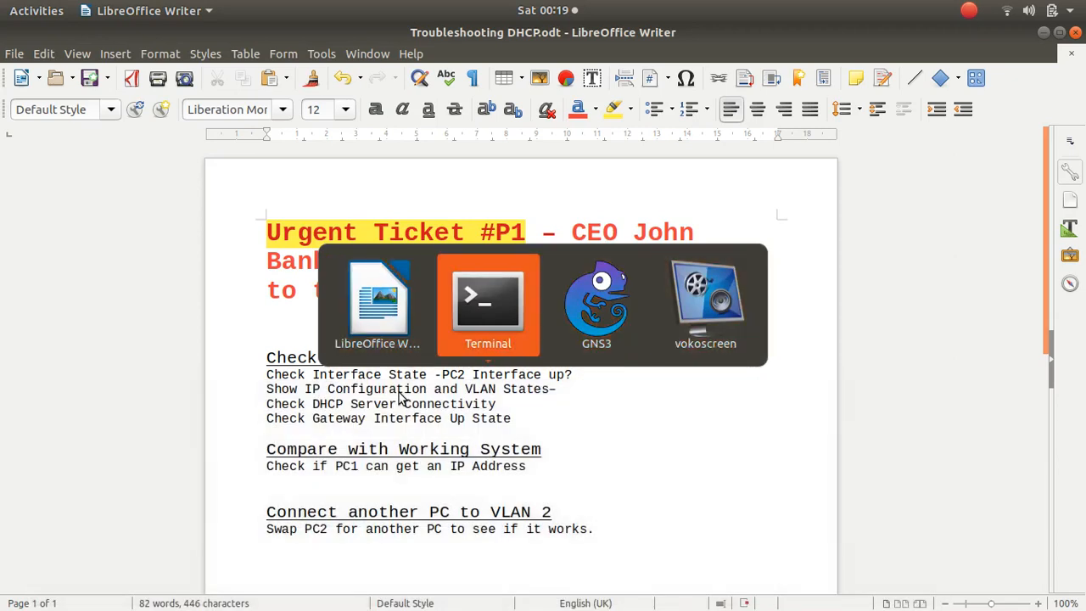
Cycle through the PC2 and ESW1 consoles to R1's console showing successful pings
click(487, 301)
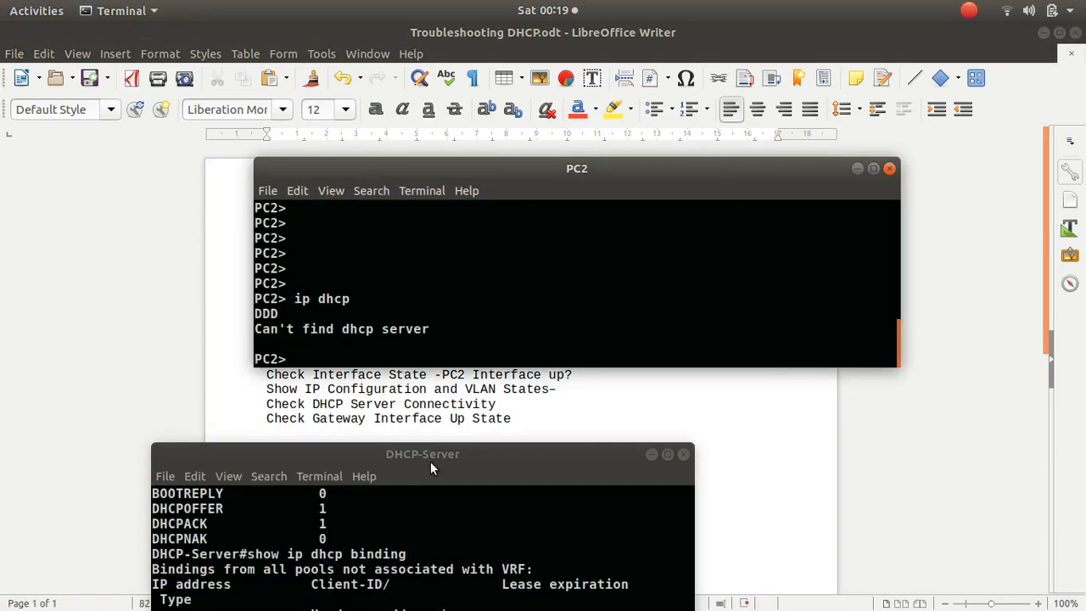
key(alt+Tab)
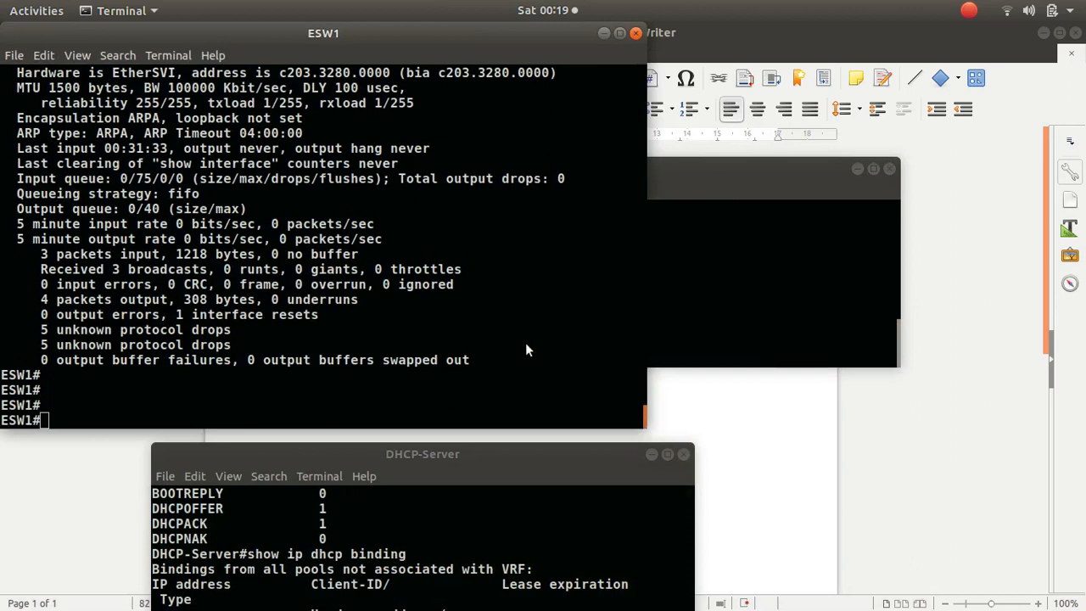
key(alt+Tab)
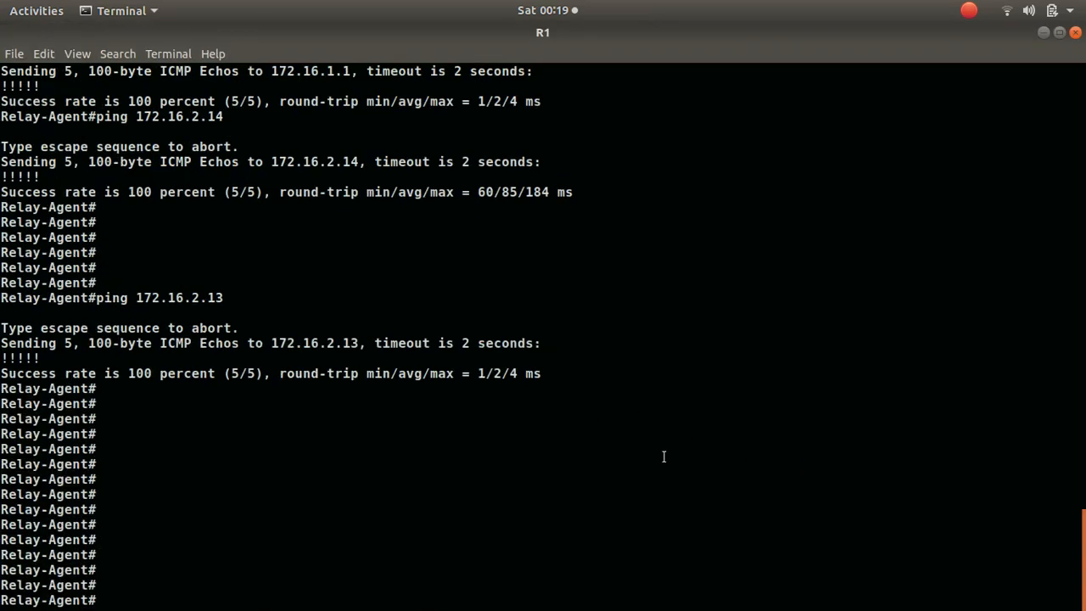
Ping 172.16.1.1 from R1's relay-agent console
key(Return)
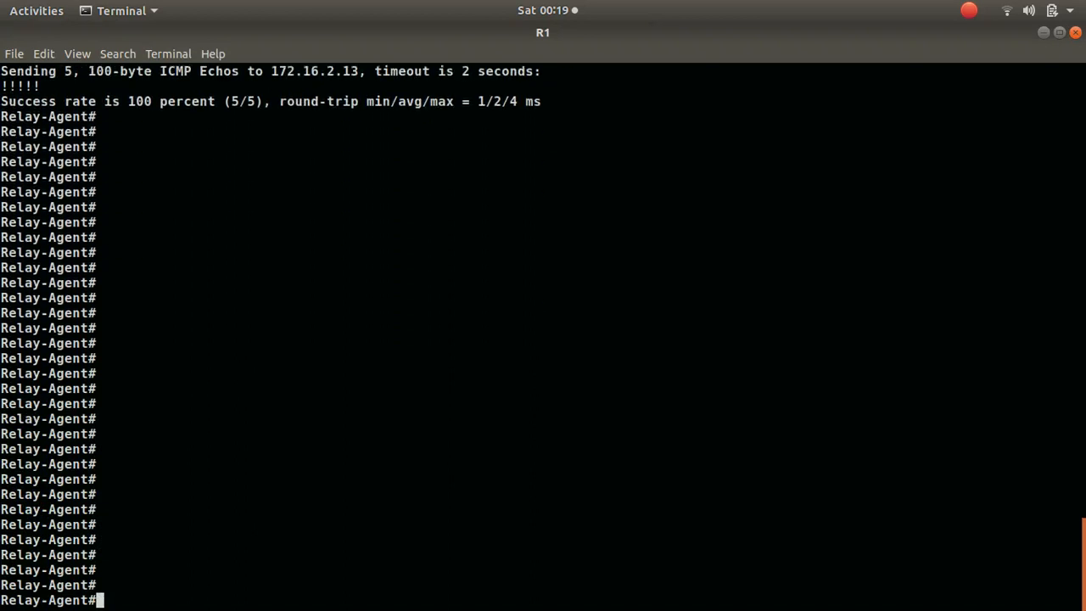
text(ping 172.16.2.13)
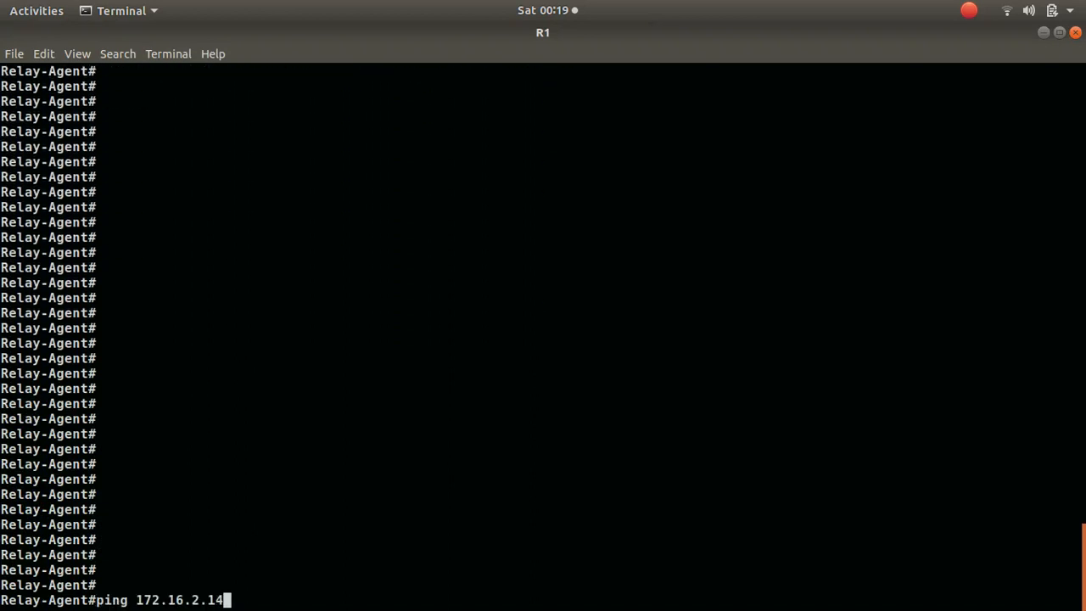
text(172.16.1.1)
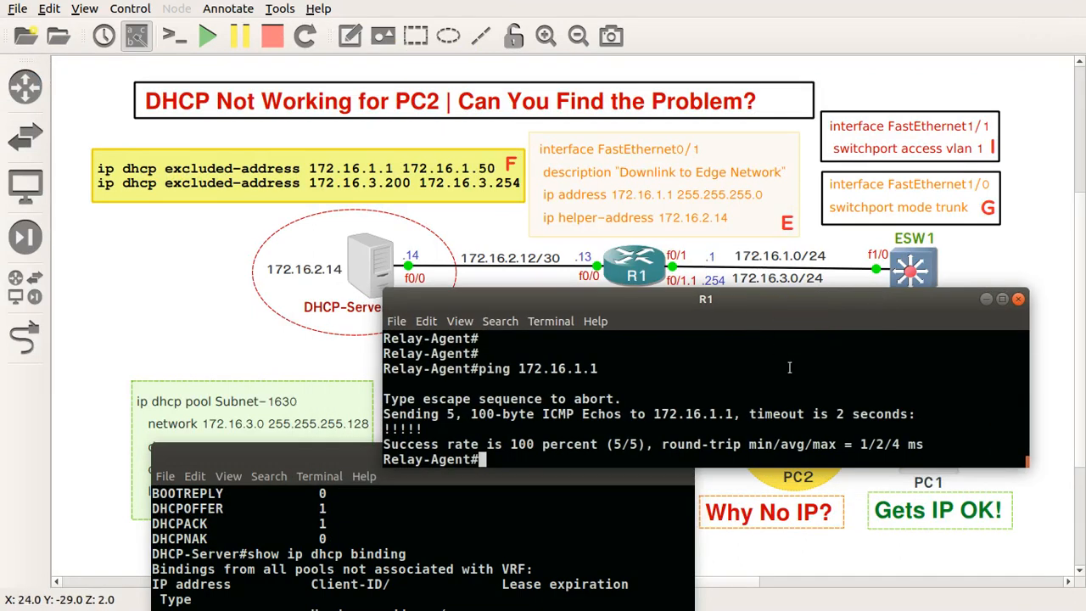
Ping 172.16.3.254, 172.16.2.13 and 172.16.2.14 from R1, all succeeding
text(ping 172.16.3.254)
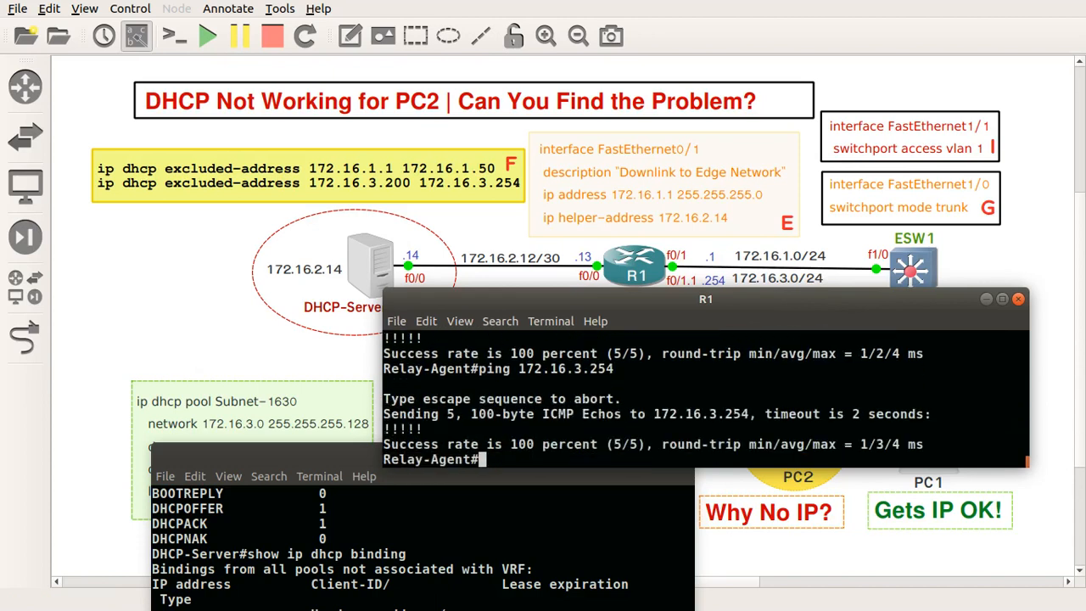
text(ping 172.16.2.13)
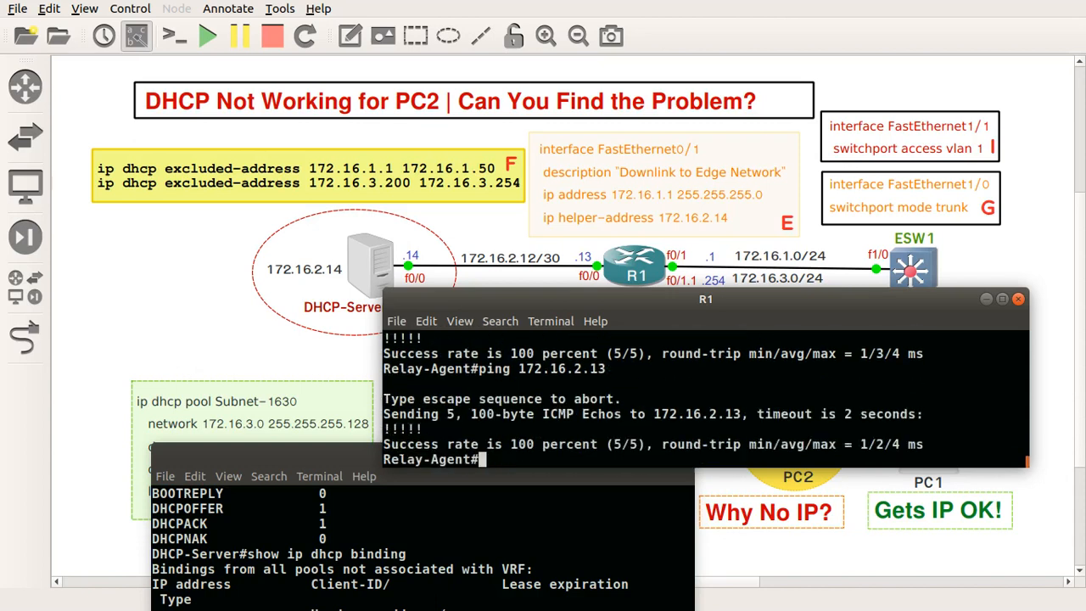
text(ping 172.16.2.1)
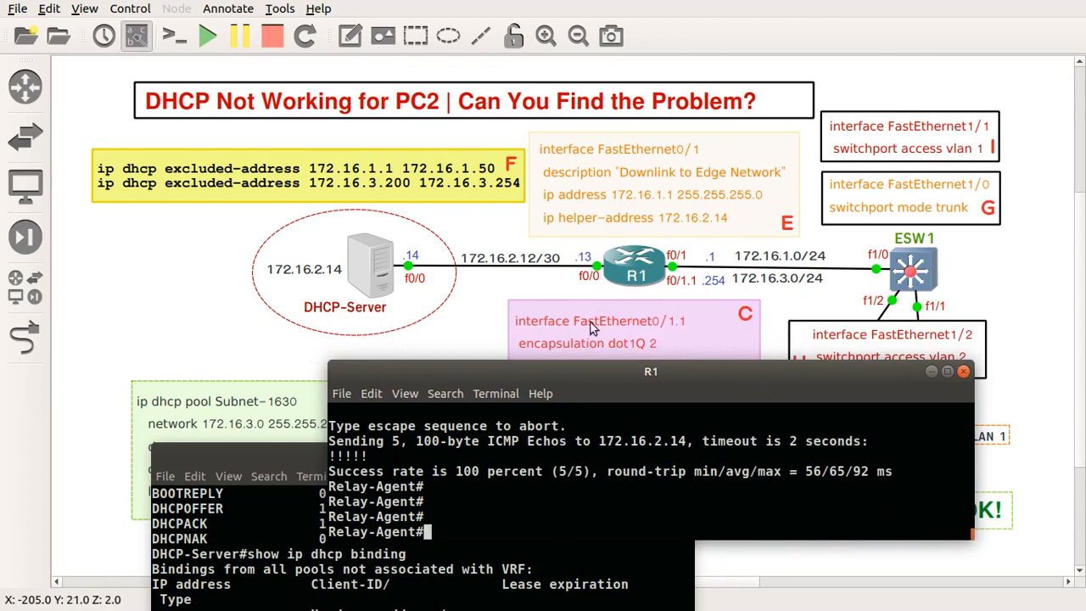
mouse_move(685, 333)
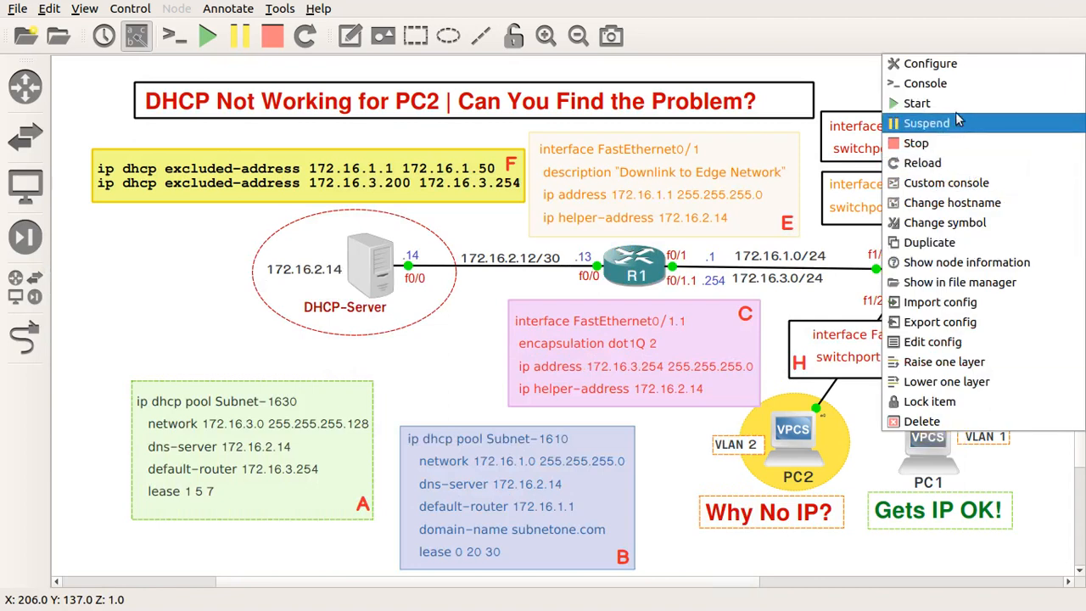
Open PC1's console and run show ip to check its IP configuration
click(925, 82)
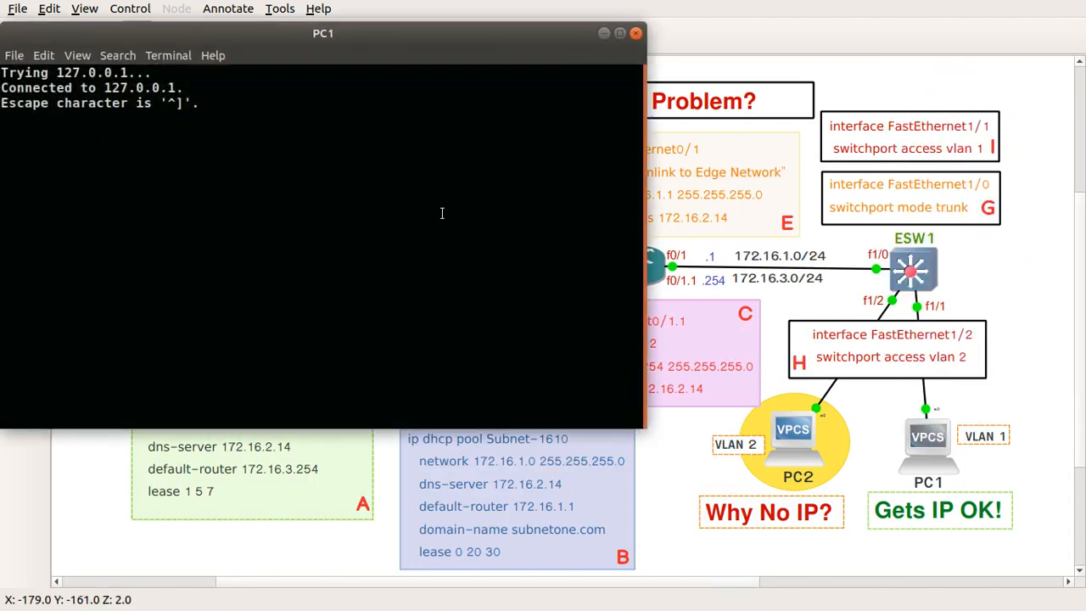
text(s)
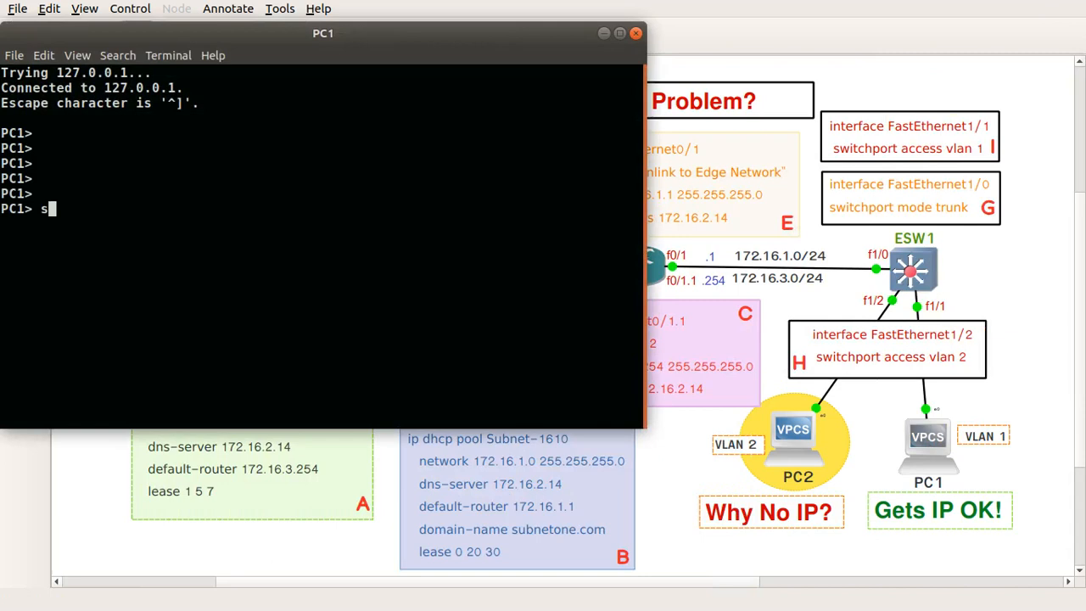
text(how i)
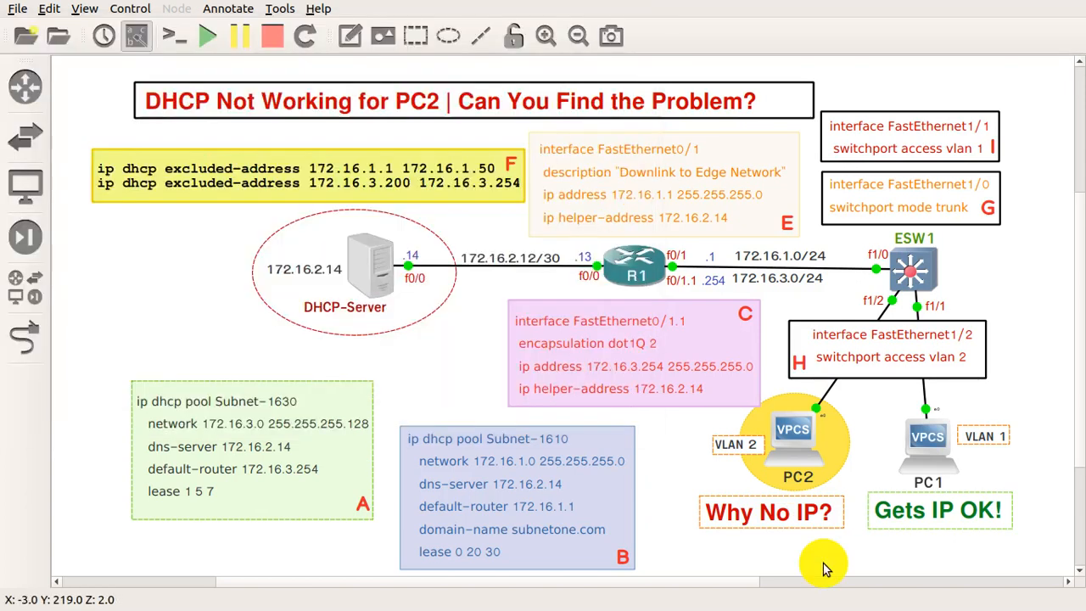
Open PC2's console and run show ip, showing address 0.0.0.0
right_click(793, 437)
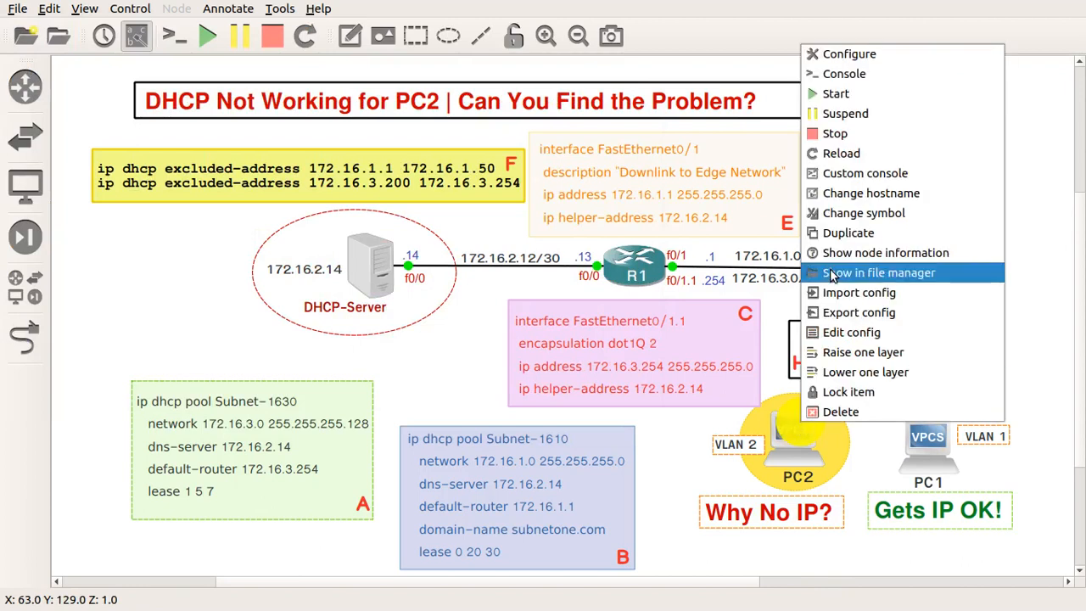
mouse_move(853, 201)
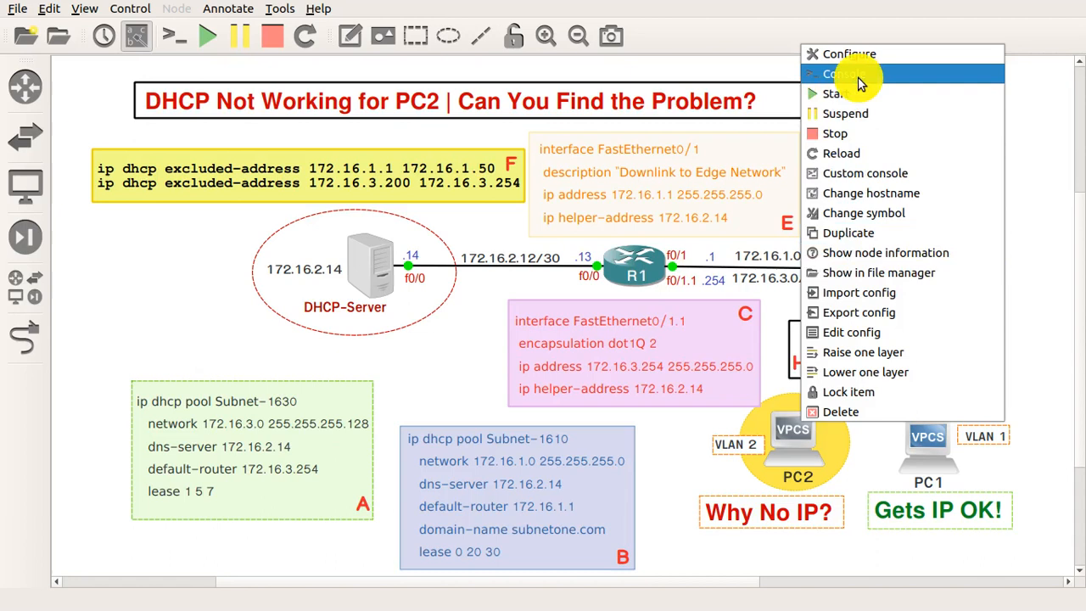
click(838, 74)
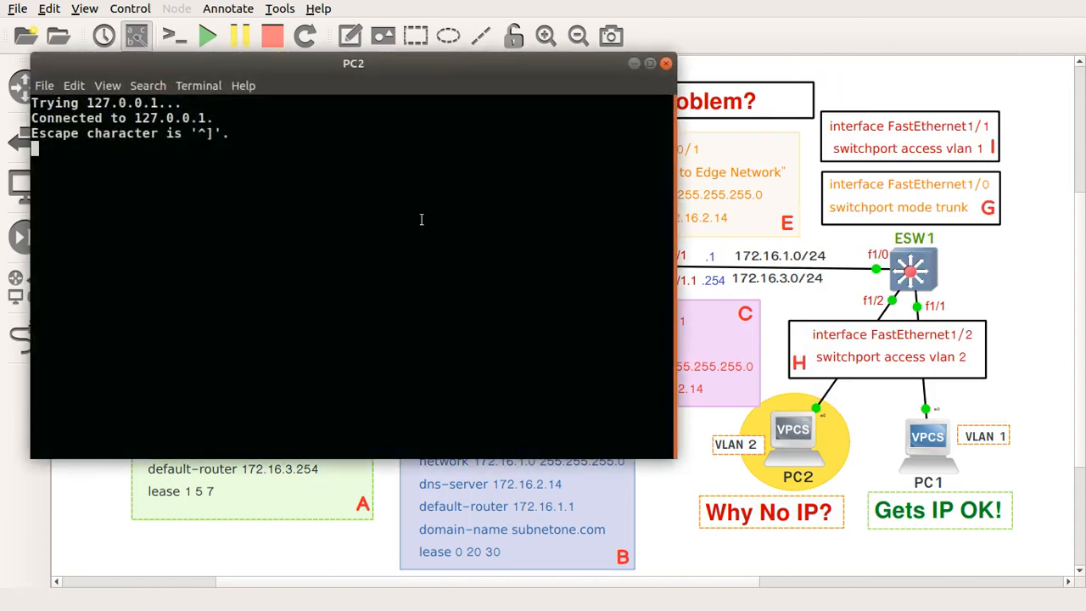
text(showi)
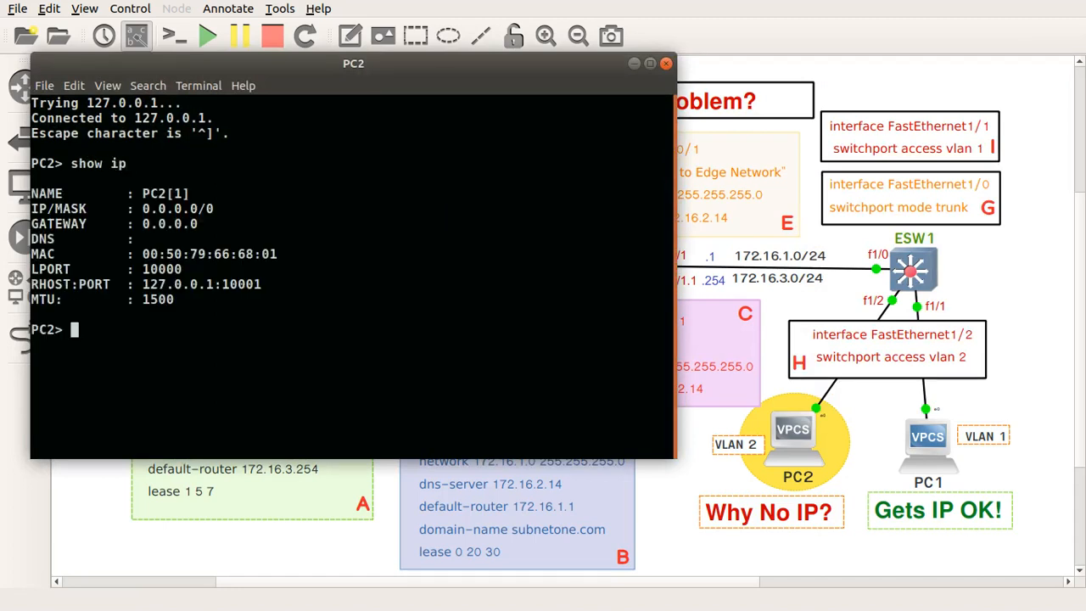
mouse_move(188, 333)
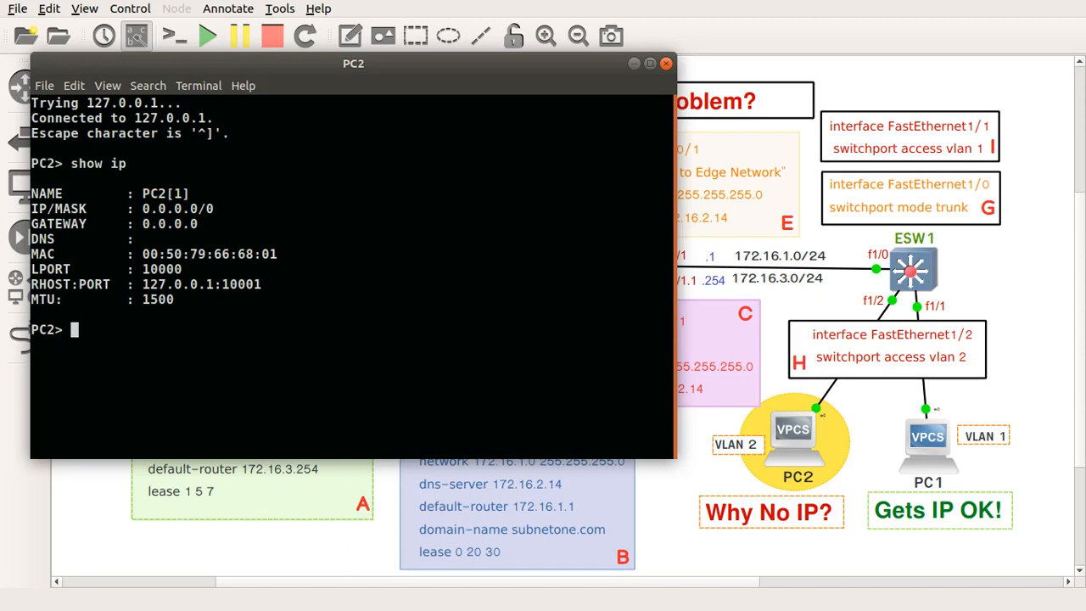
Run ip dhcp on PC2, which fails with 'Can't find dhcp server', then return to GNS3
text(ip dhcp)
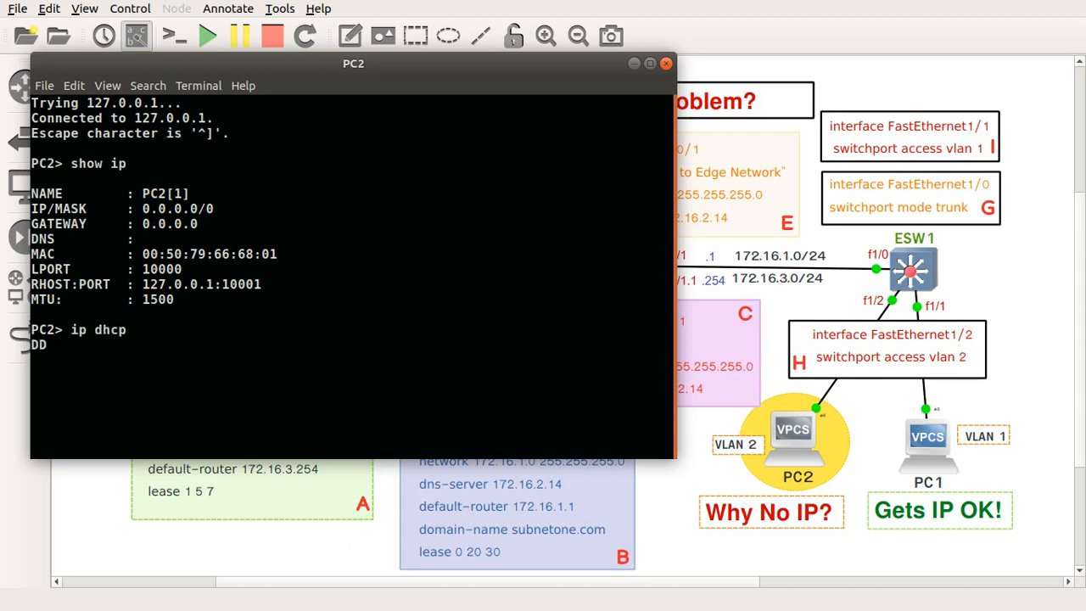
text(D)
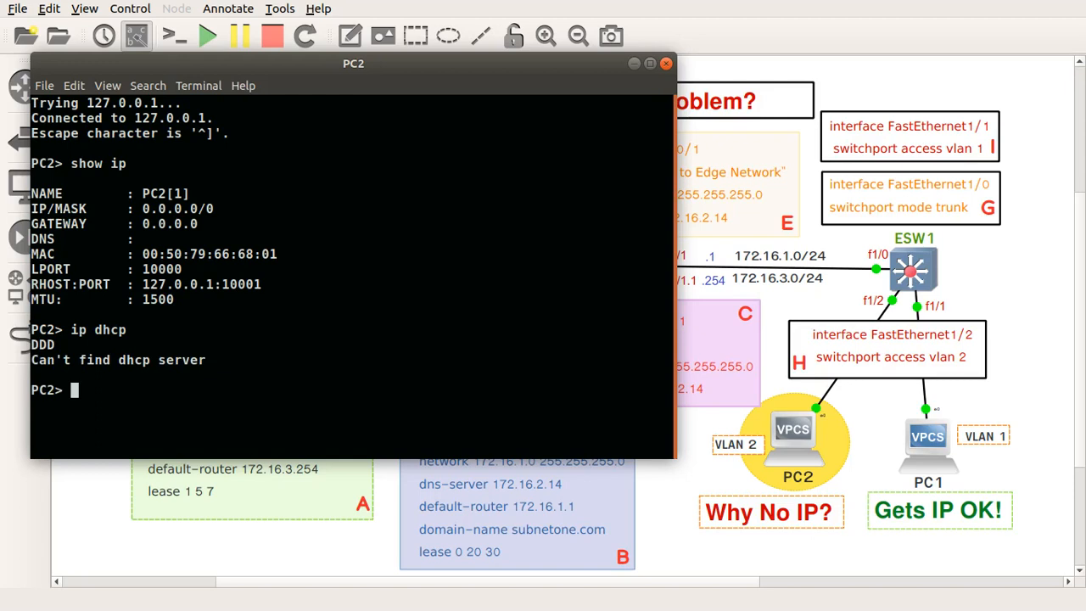
mouse_move(584, 117)
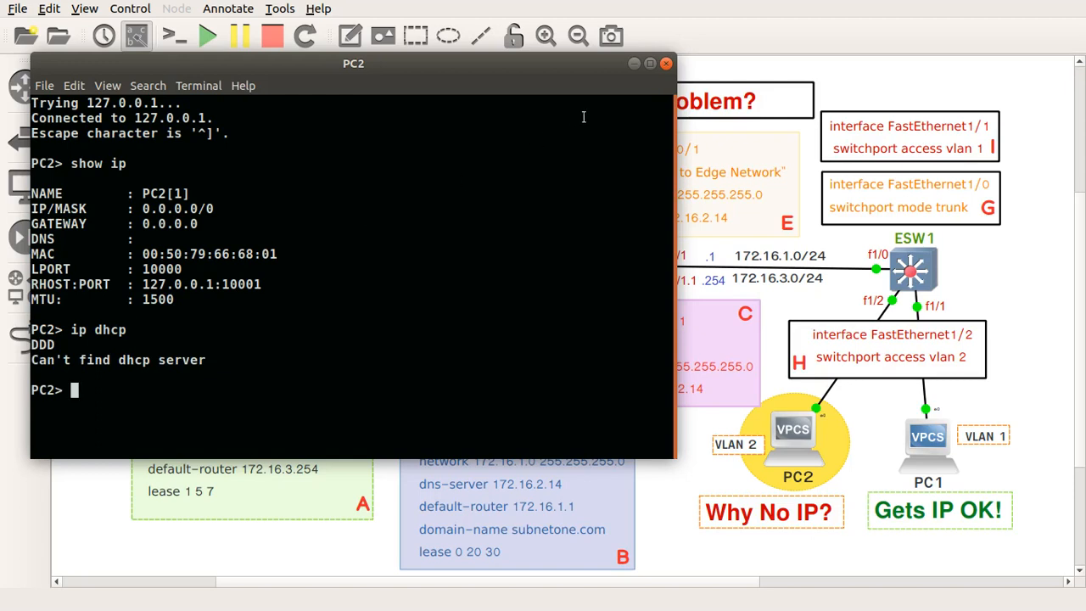
click(666, 63)
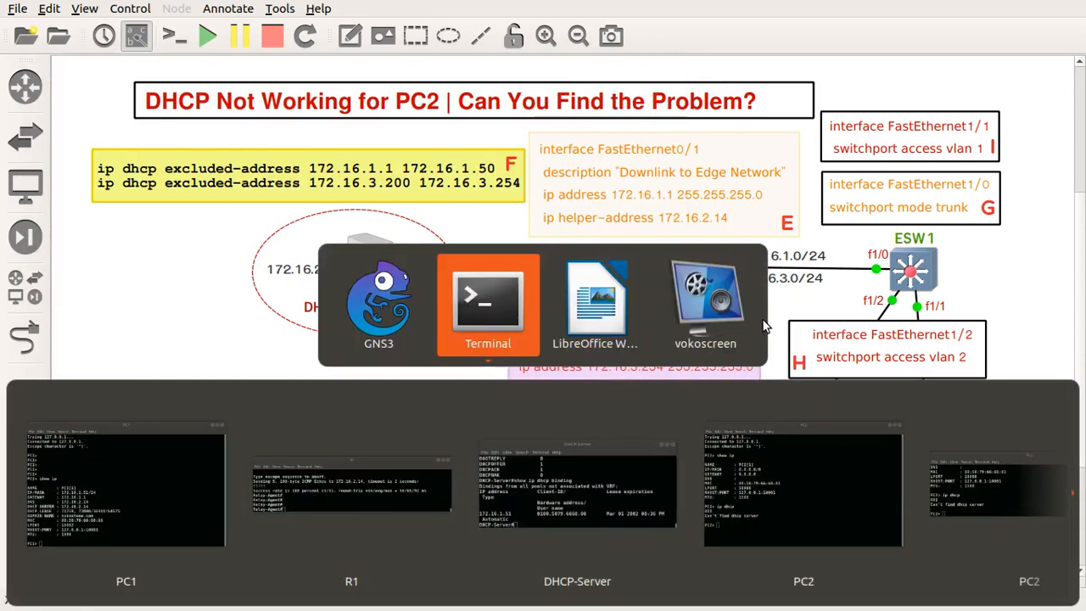
click(577, 487)
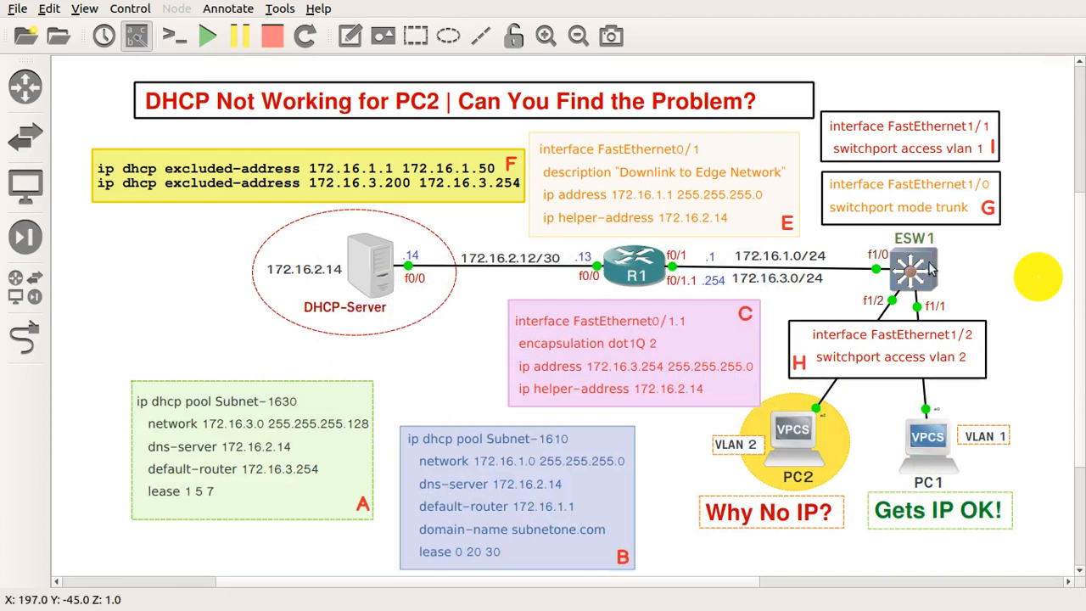
right_click(912, 267)
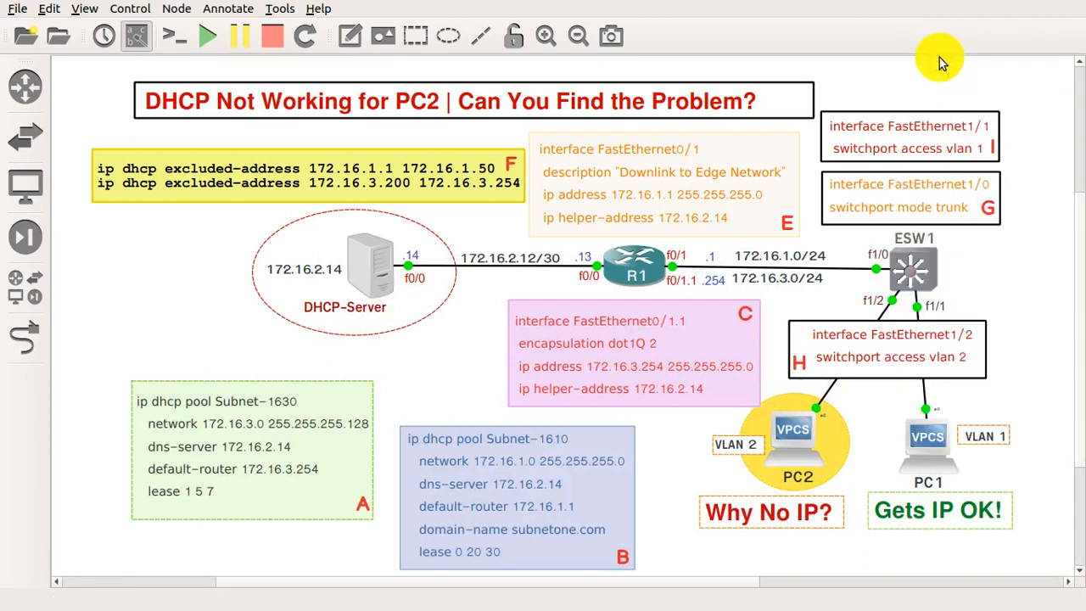
Run show vlan-switch on ESW1, showing Fa1/2 in VLAN0002, then close the console
text(xxtteerrmm--225566ccoolloorpp)
text(s)
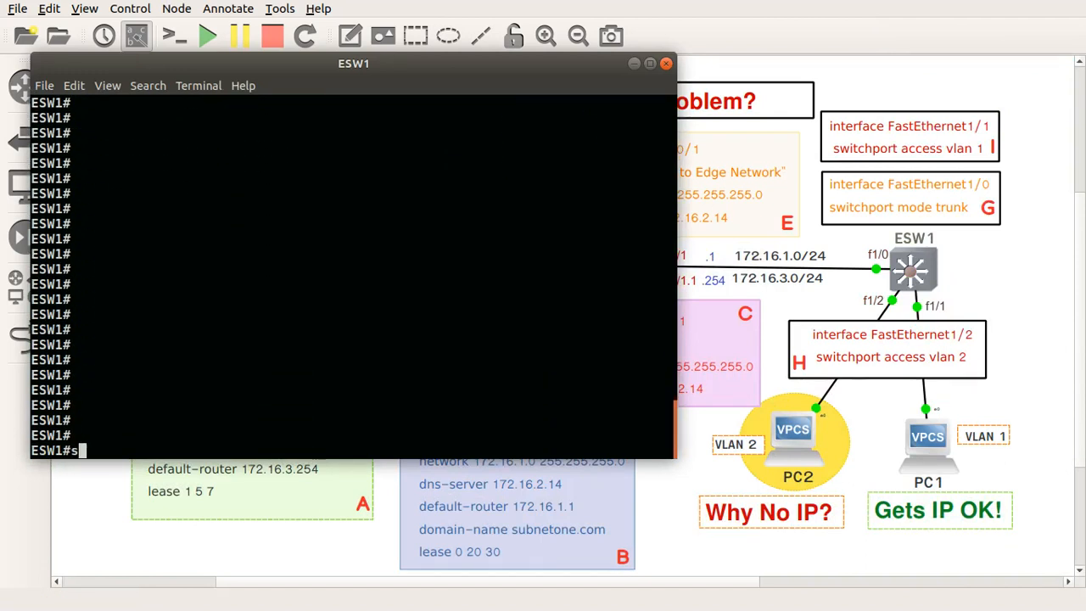
text(how)
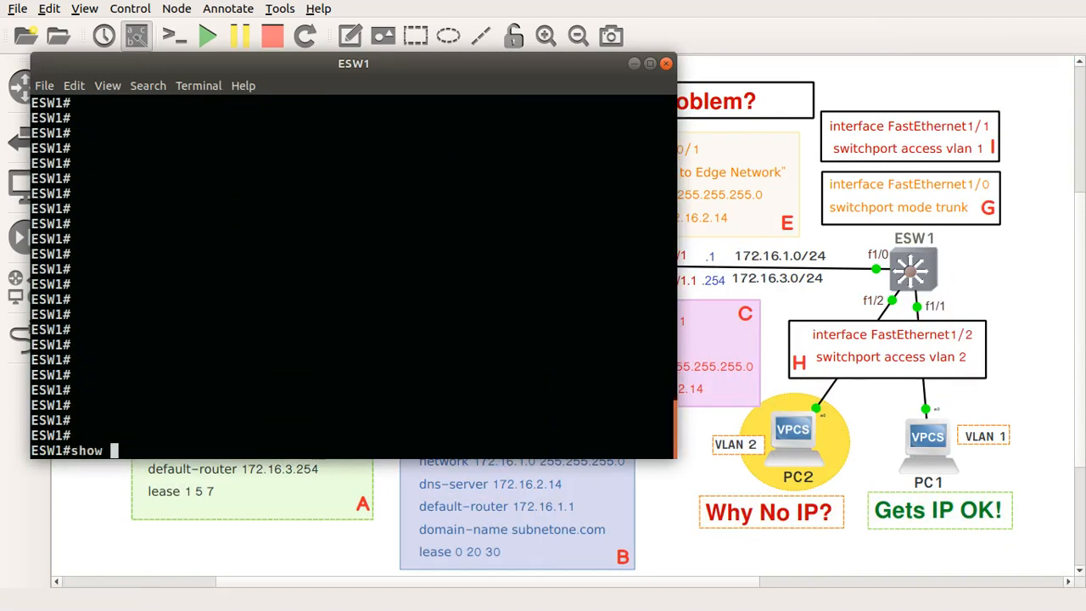
text(switch-)
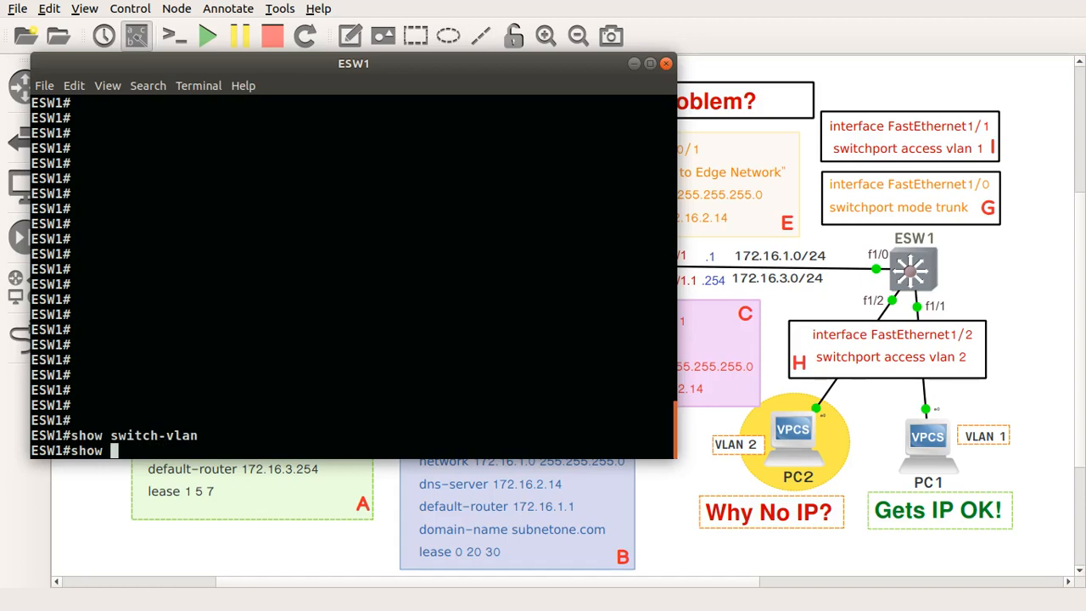
text(vlan-swi)
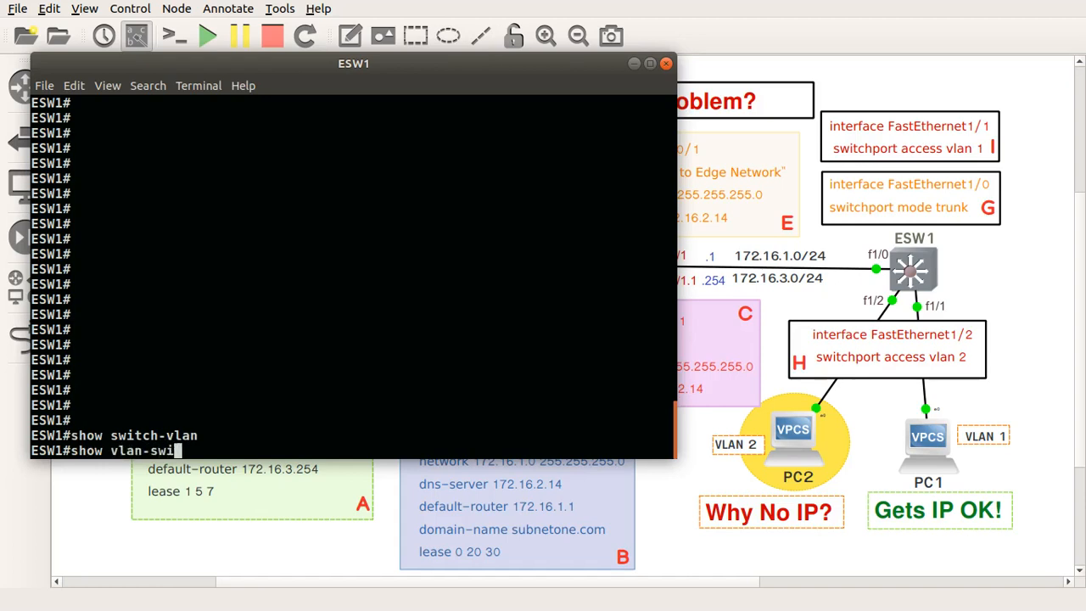
text(tch)
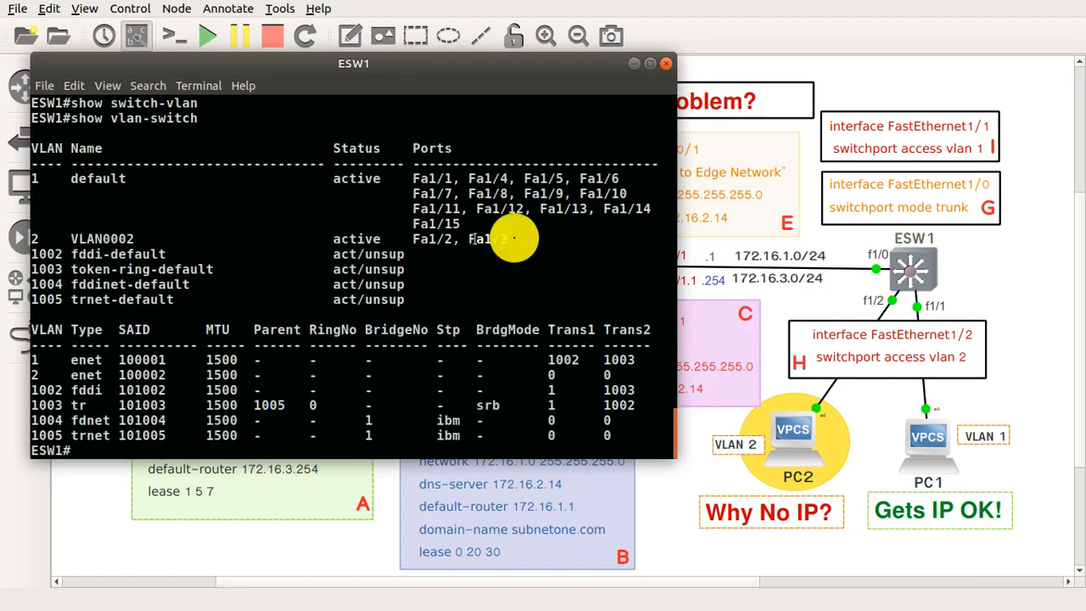
click(665, 63)
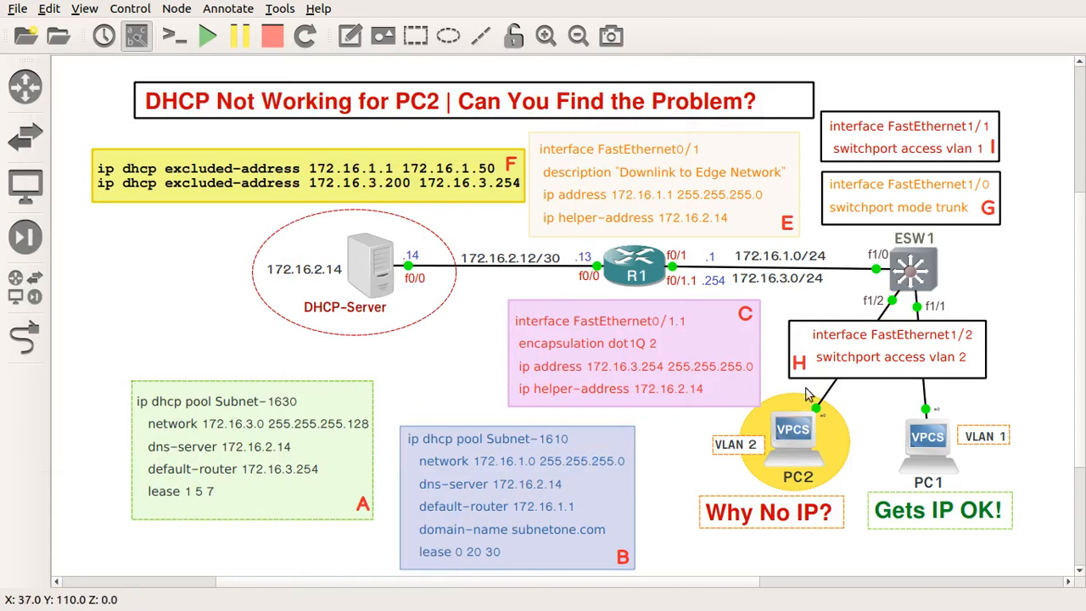
mouse_move(740, 482)
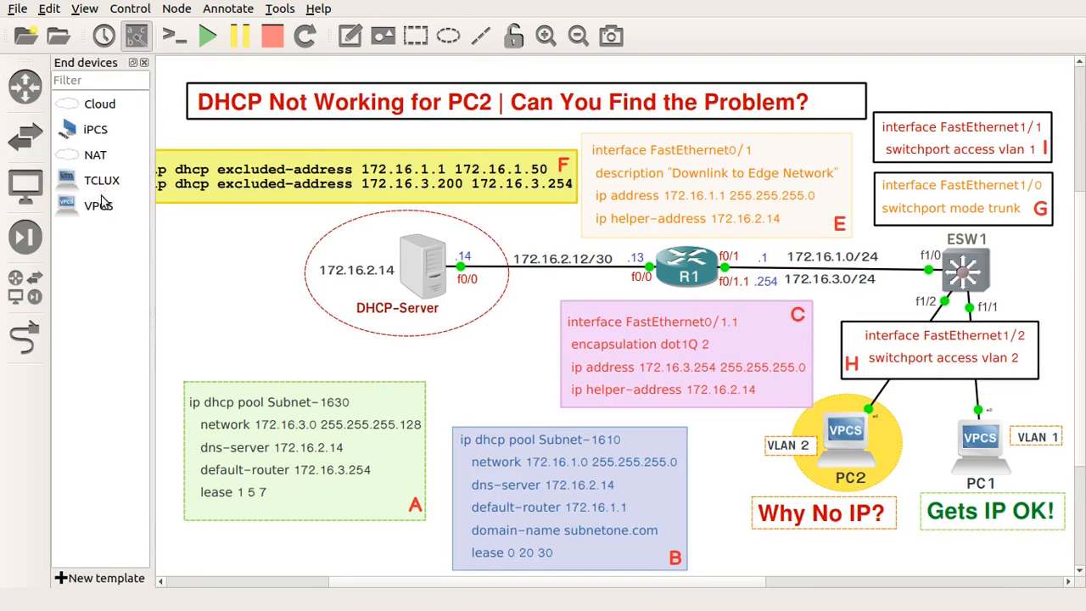
Add VPCS host PC3 and link it to ESW1's FastEthernet1/3
click(98, 205)
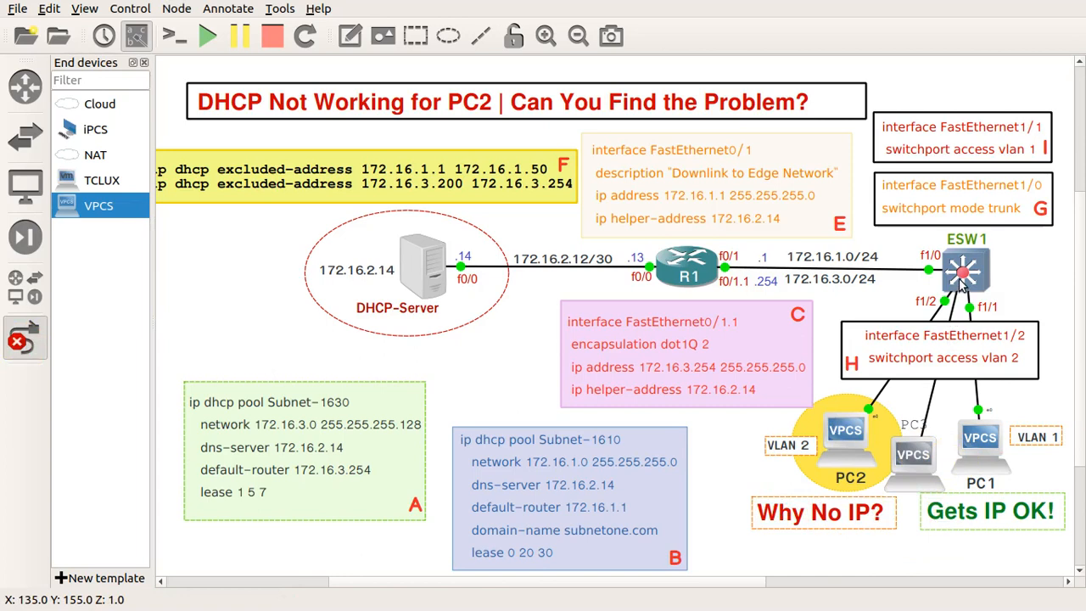
click(963, 272)
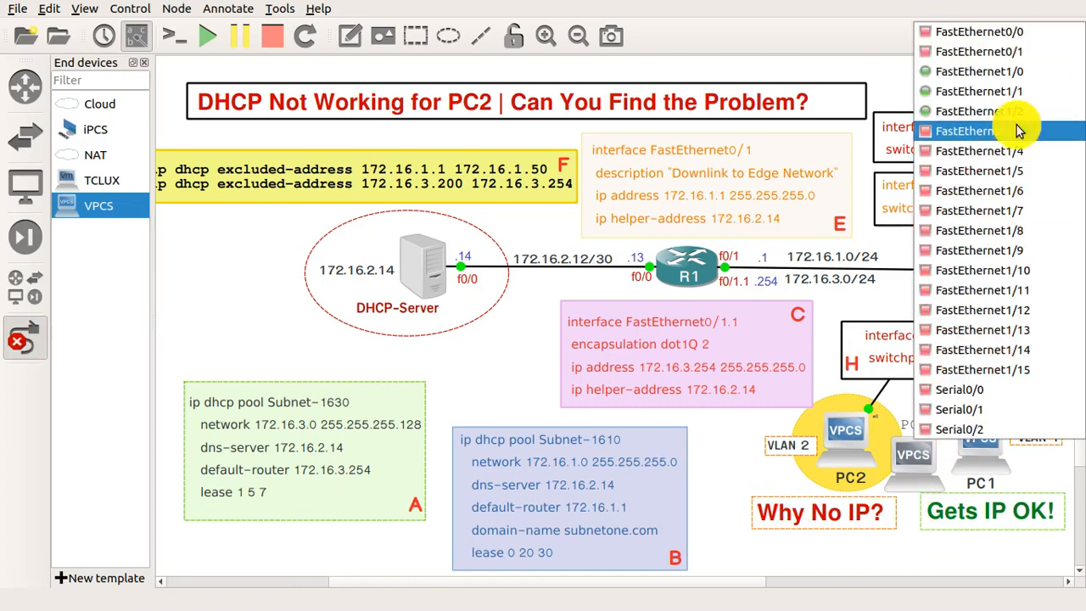
click(980, 131)
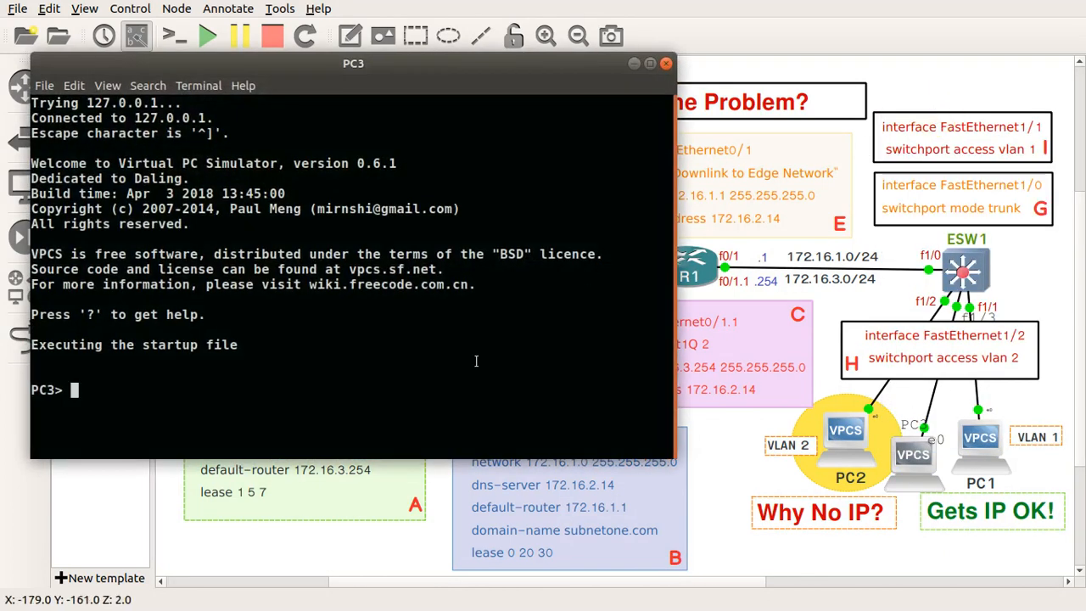
Run ip dhcp on PC3, which also can't find a DHCP server, then return to GNS3
text(ip d)
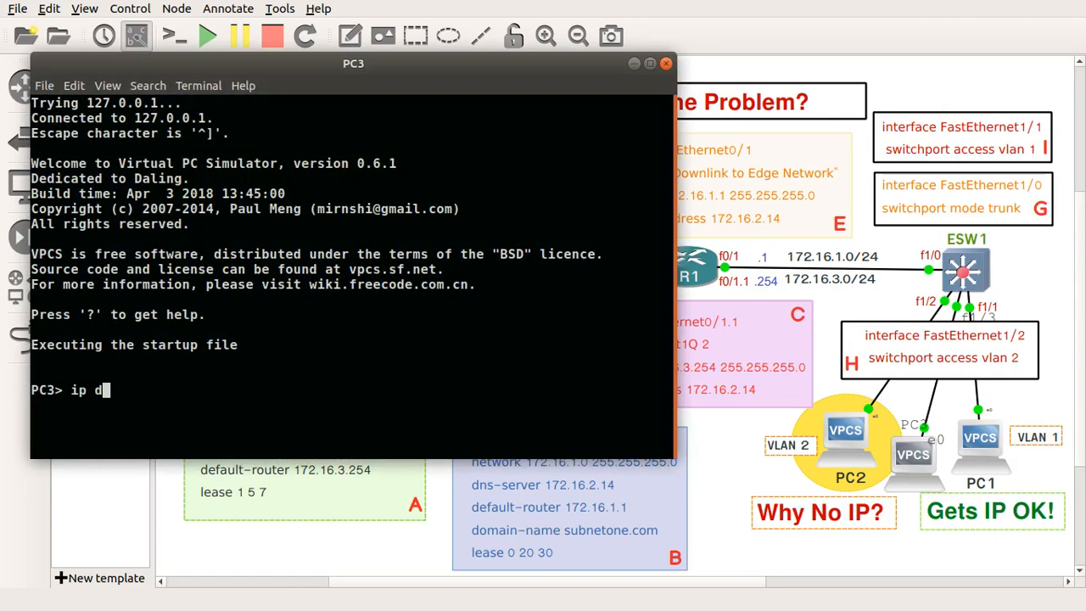
text(hcp)
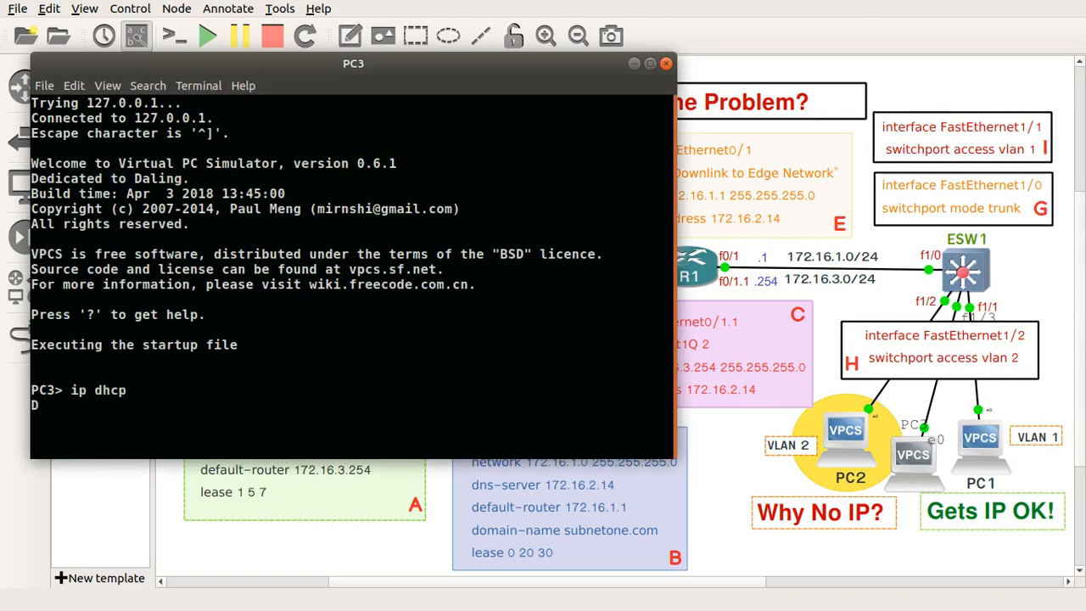
text(D)
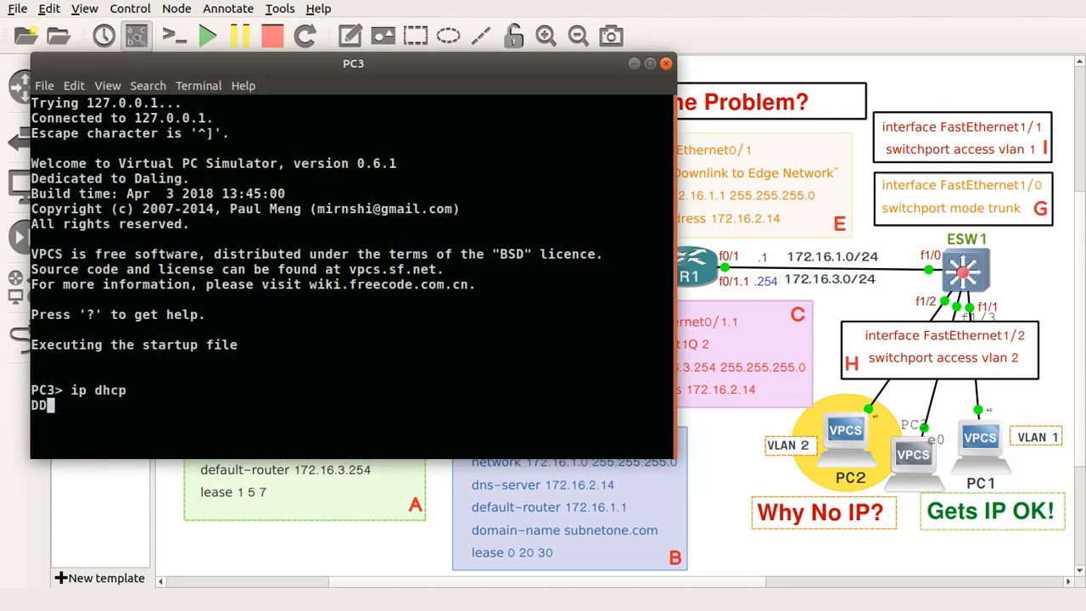
text(D)
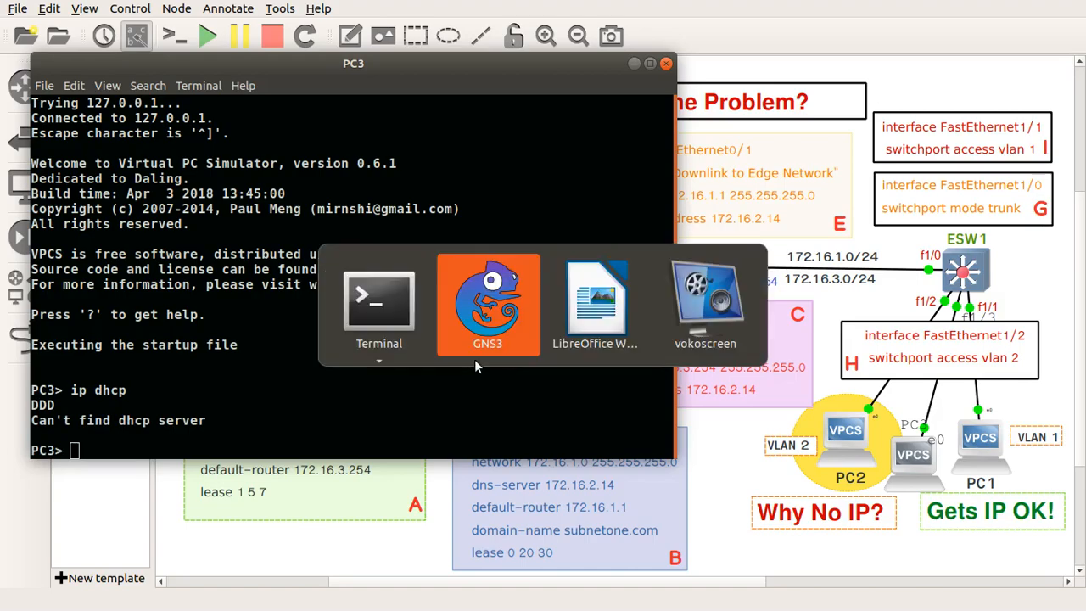
click(595, 301)
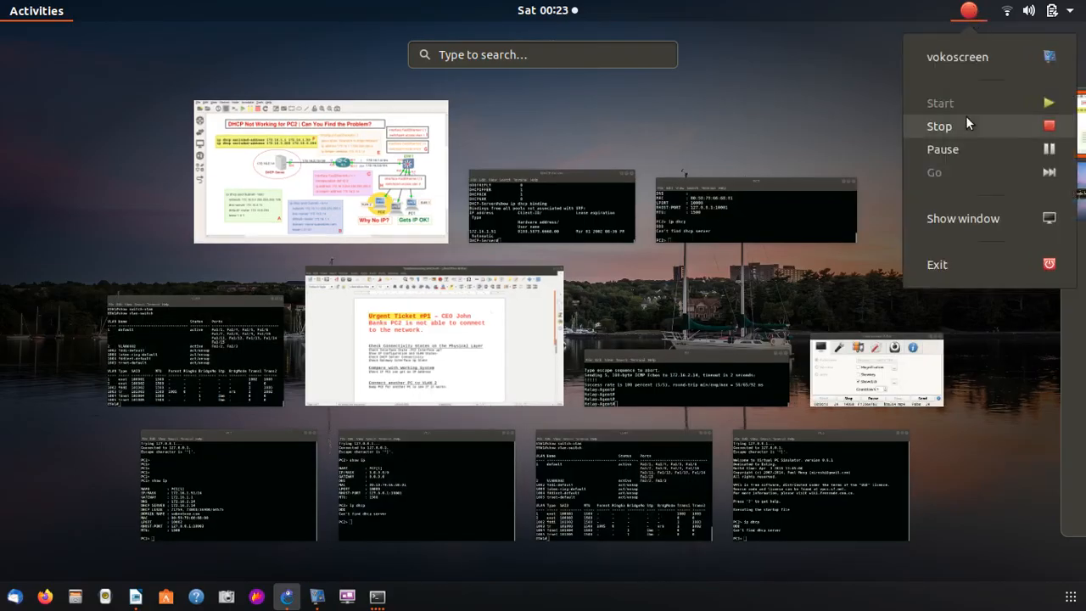
Leave the Activities overview to return to the GNS3 topology with PC2 and PC3
click(323, 170)
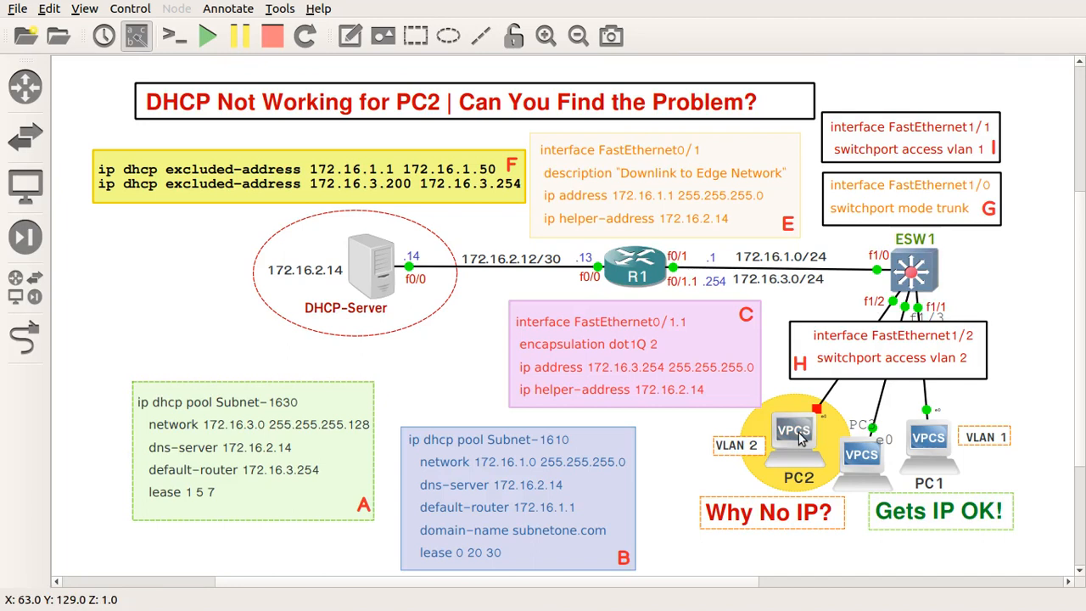
Start PC2 after the not-started console warning, so it leases 172.16.3.1/24 via 172.16.3.254
right_click(793, 432)
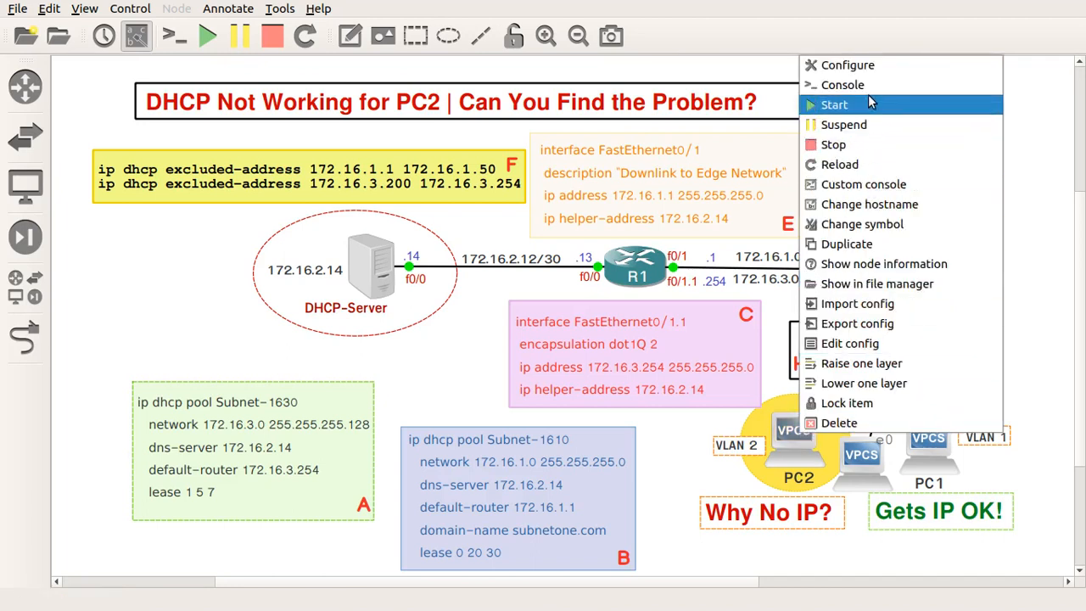
click(842, 84)
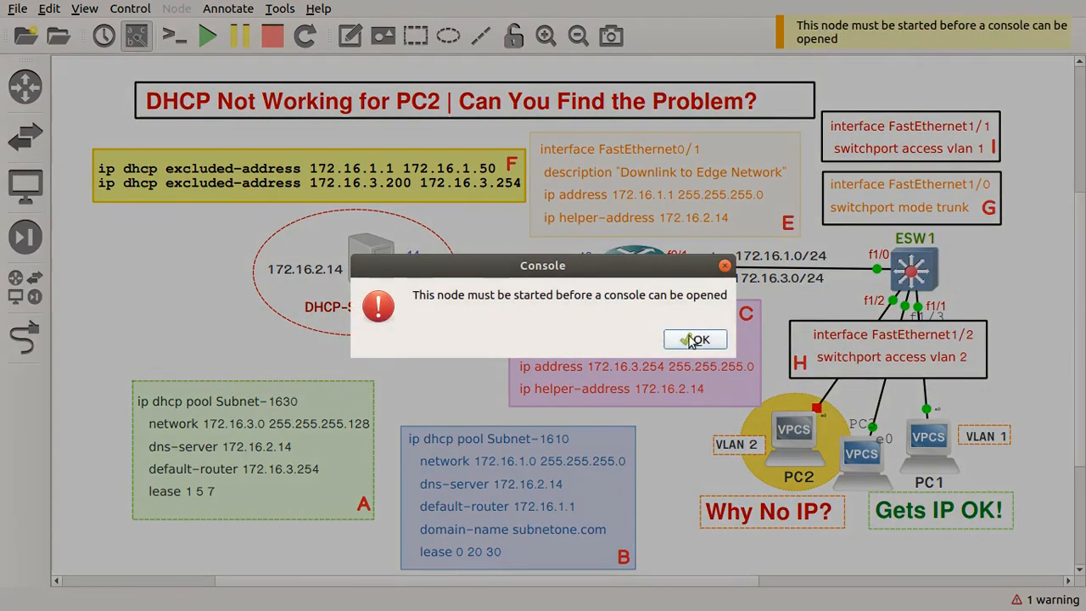
click(695, 339)
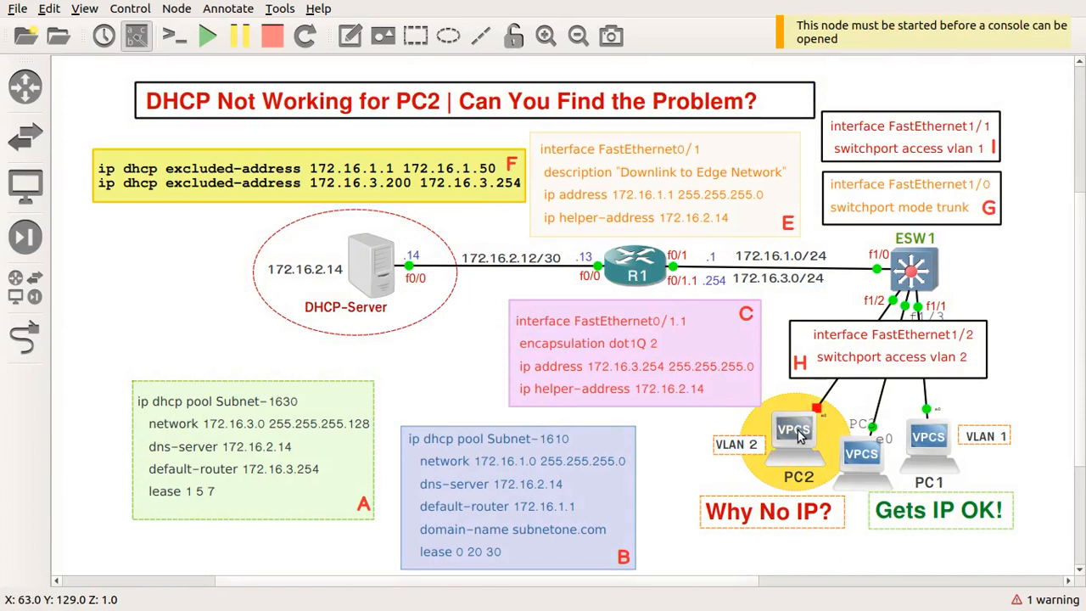
mouse_move(815, 111)
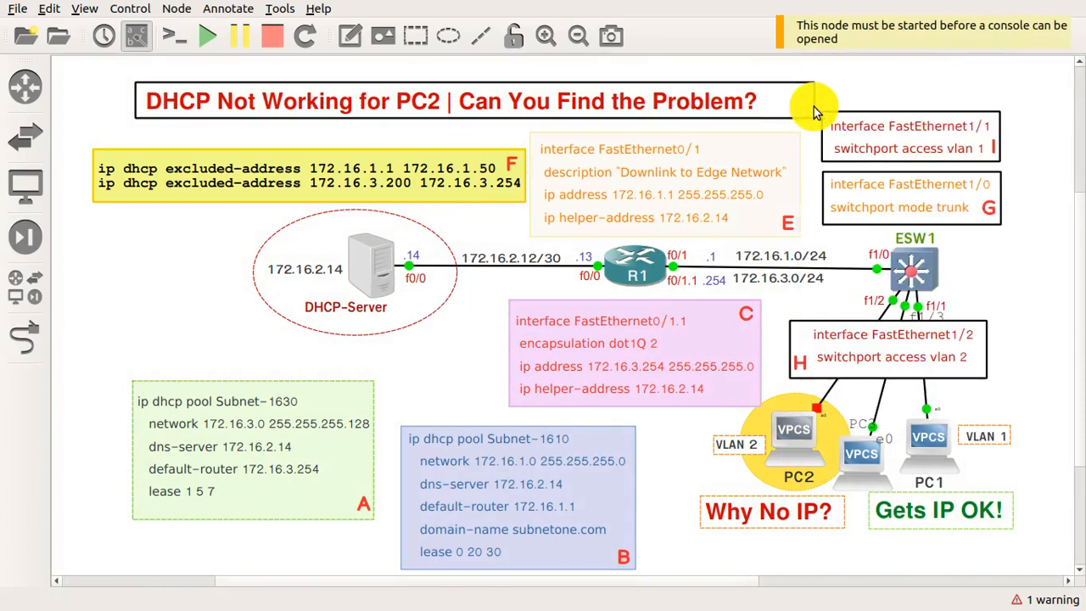
right_click(796, 432)
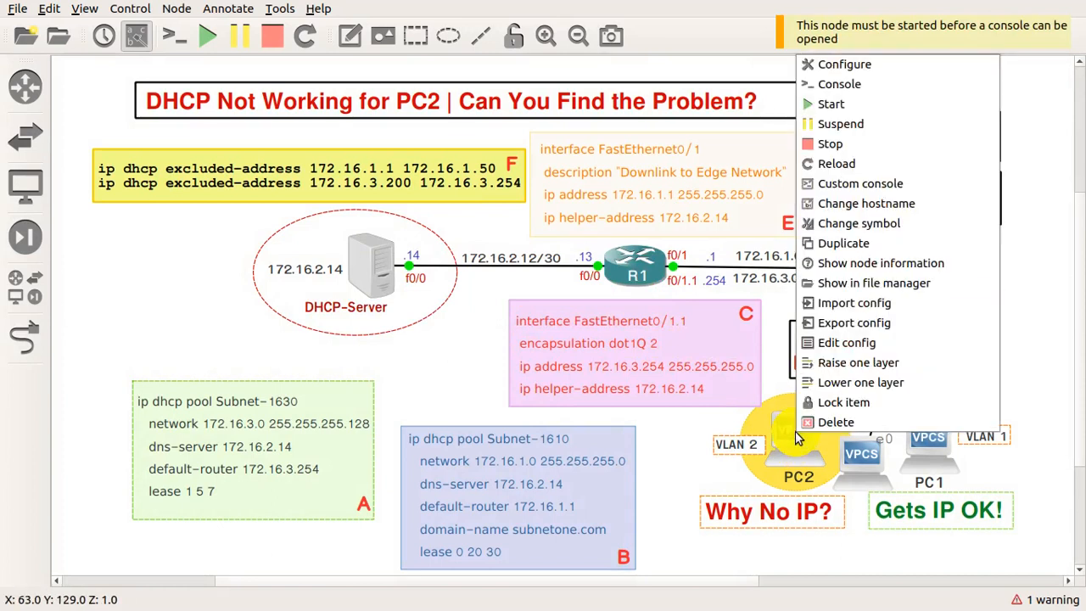
click(839, 83)
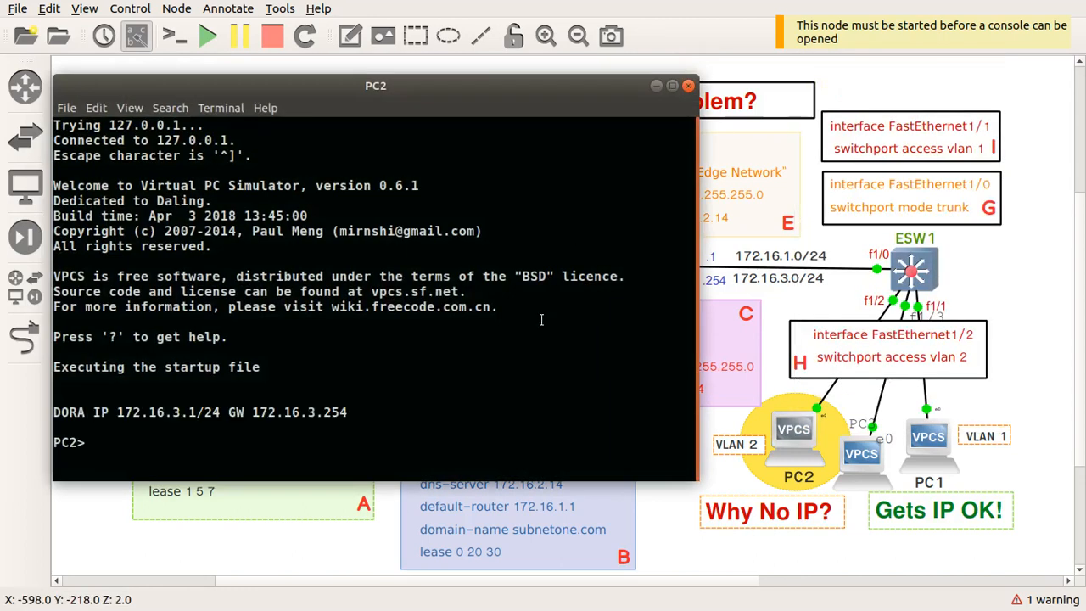
Run 'save' in the PC2 console to store its VPCS configuration
text(save)
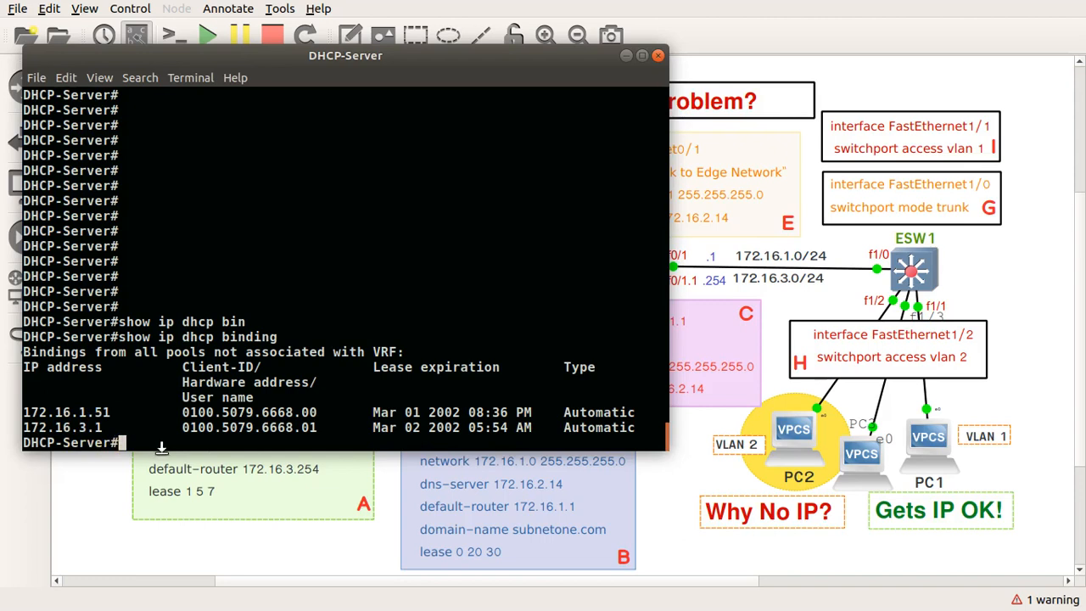
Ping PC2 at 172.16.3.1 from the DHCP-Server console
text(ping 172.16.3.1)
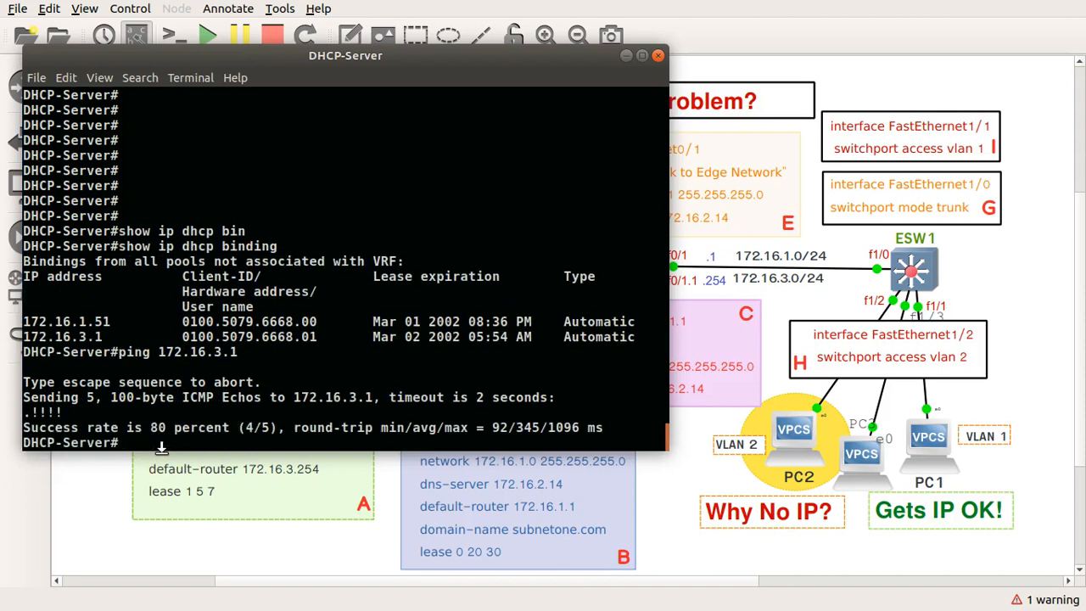
text(ping 172.16.3.1)
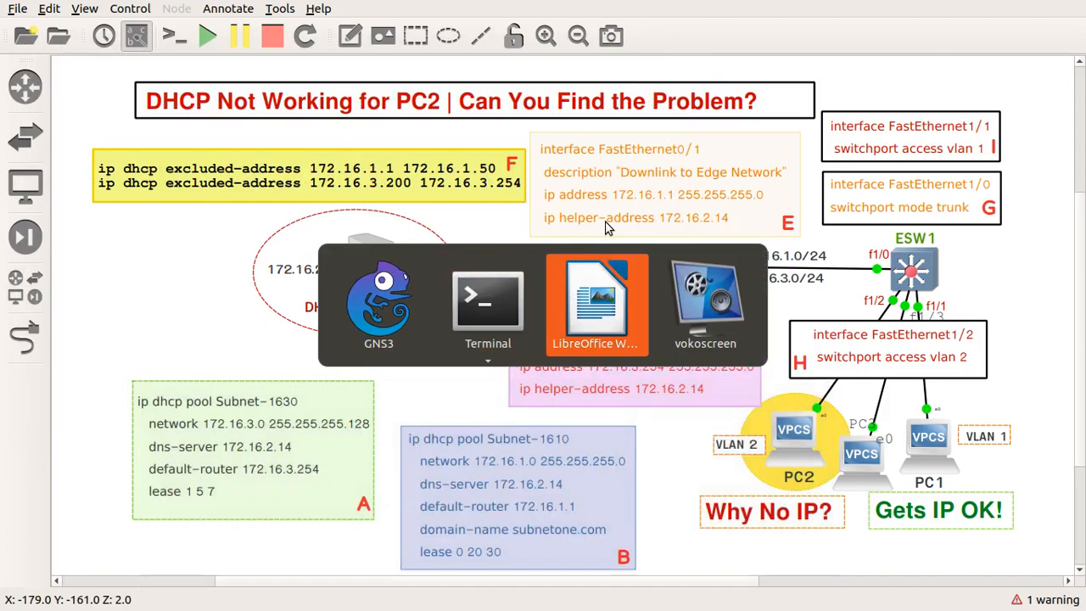
Switch to the Troubleshooting DHCP.odt document in LibreOffice Writer
click(595, 302)
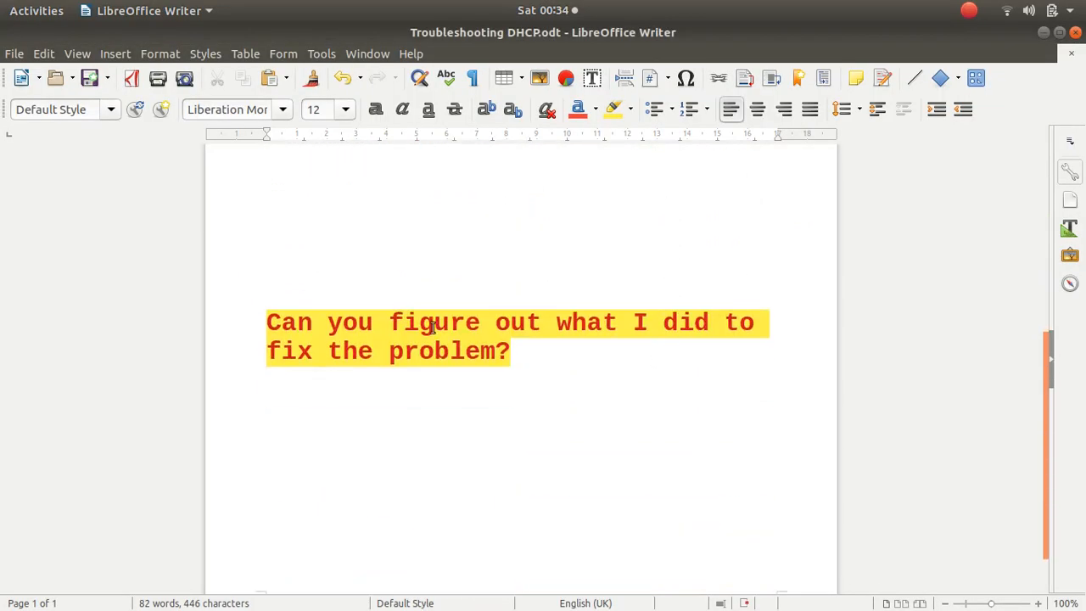
mouse_move(683, 344)
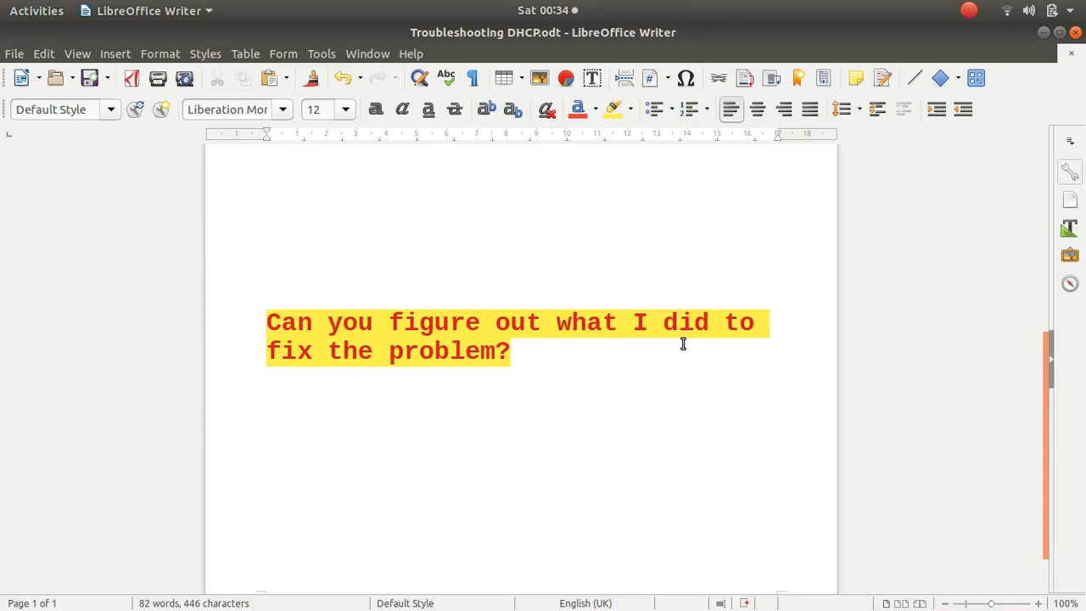
mouse_move(754, 261)
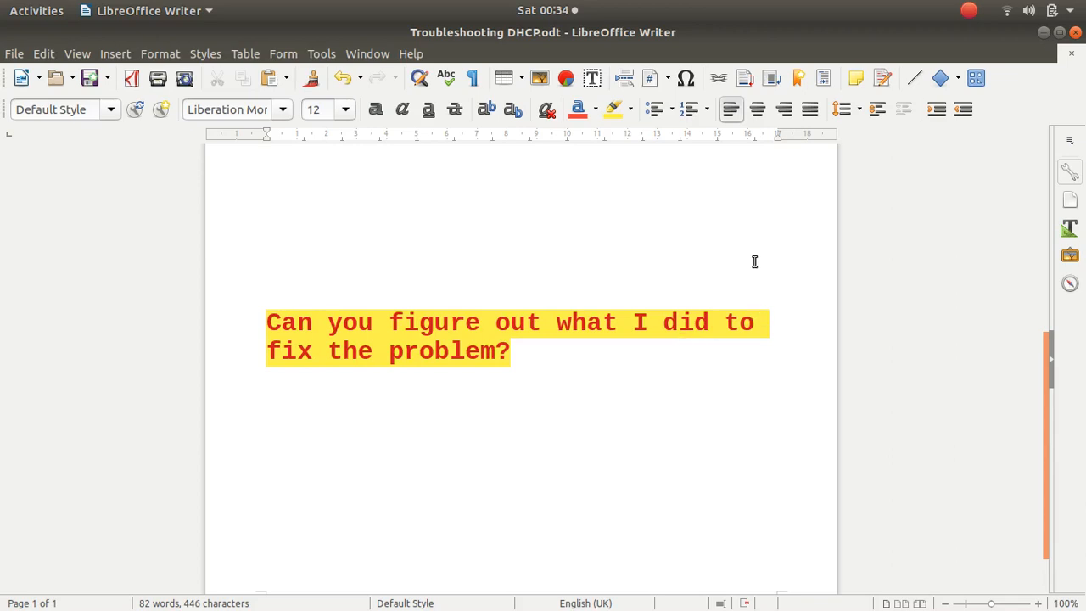